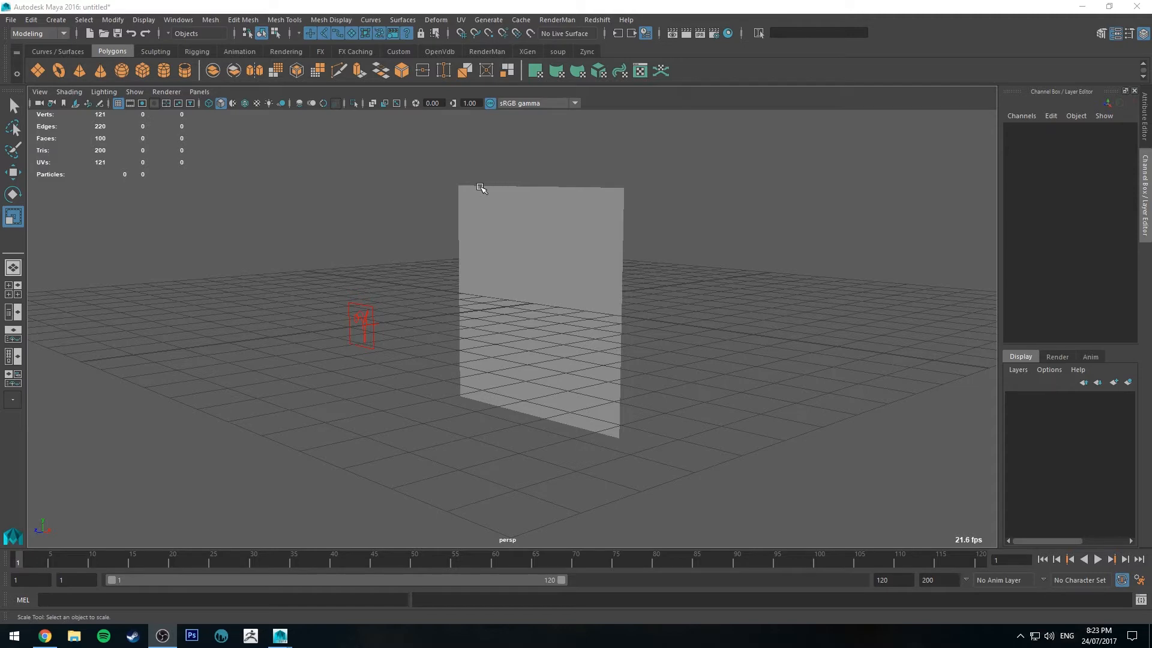
pyautogui.moveTo(486, 182)
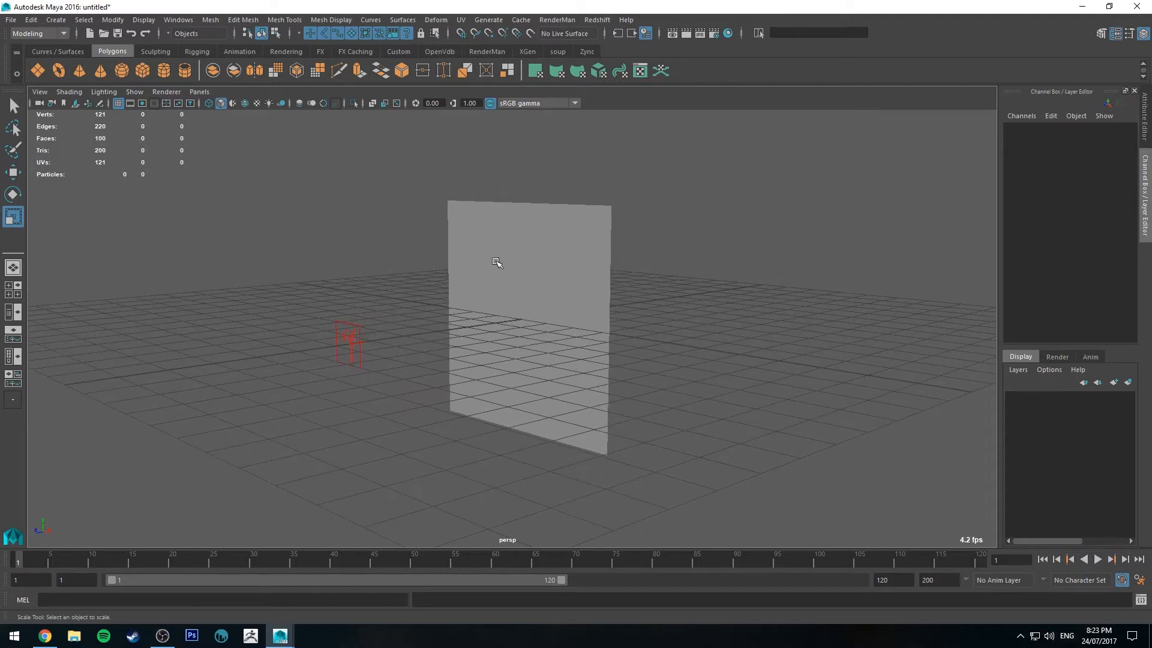
pyautogui.moveTo(481, 57)
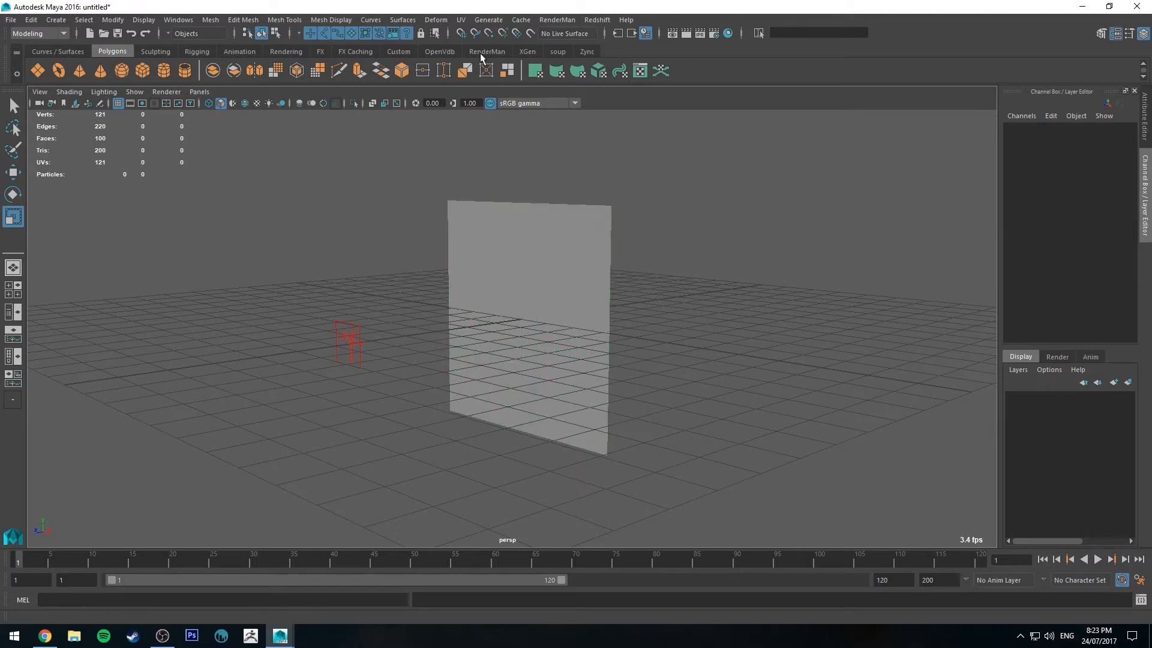
# - Switch to the RenderMan shelf to reach the PxrSurface1 material
pyautogui.click(486, 51)
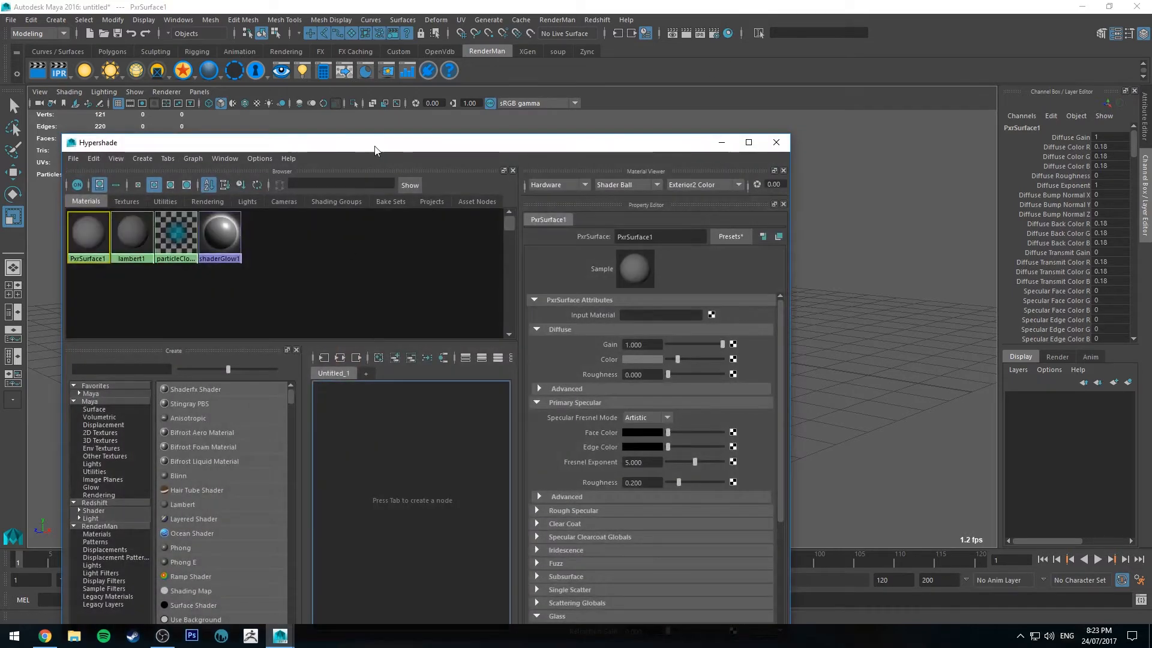
# - Create a PxrRamp node and connect its Result RGB to PxrSurface1's Diffuse Color
pyautogui.click(748, 142)
pyautogui.write('ramp')
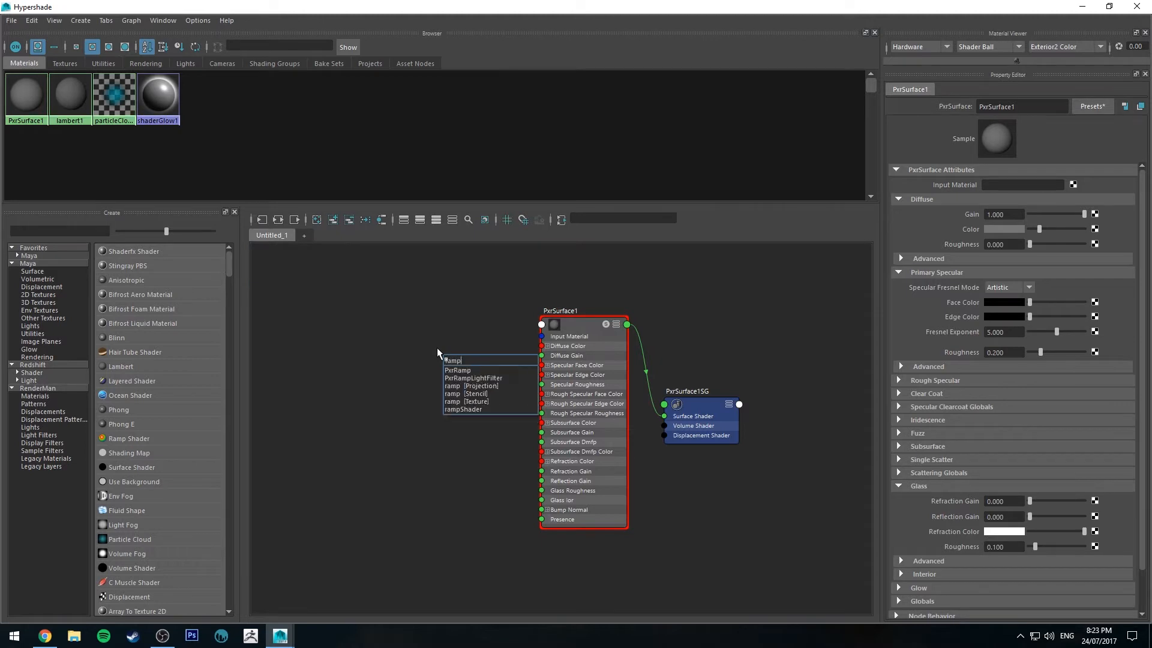
pyautogui.click(457, 369)
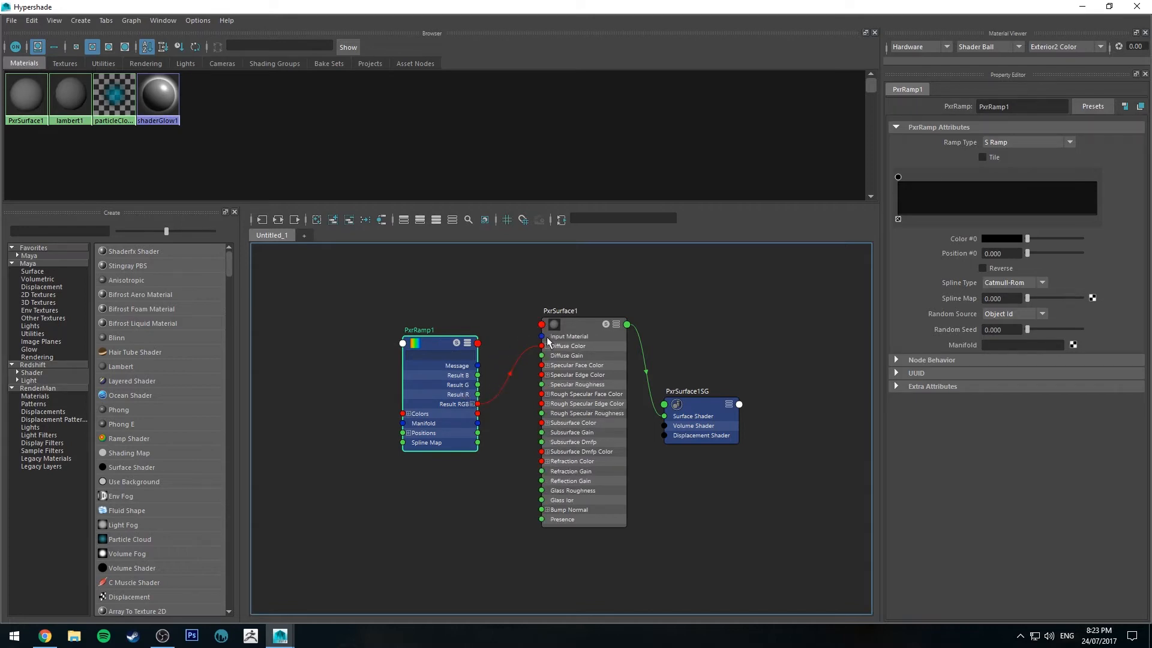
pyautogui.click(560, 324)
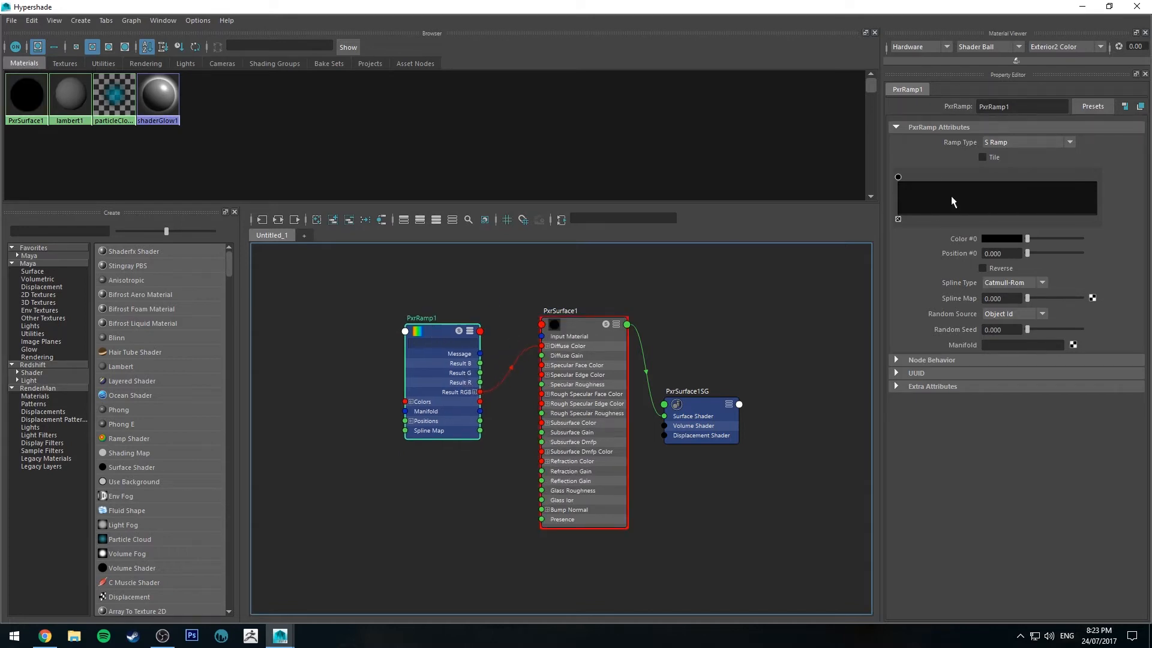
# - Add two extra colour points to the ramp and select its first point
pyautogui.click(1009, 176)
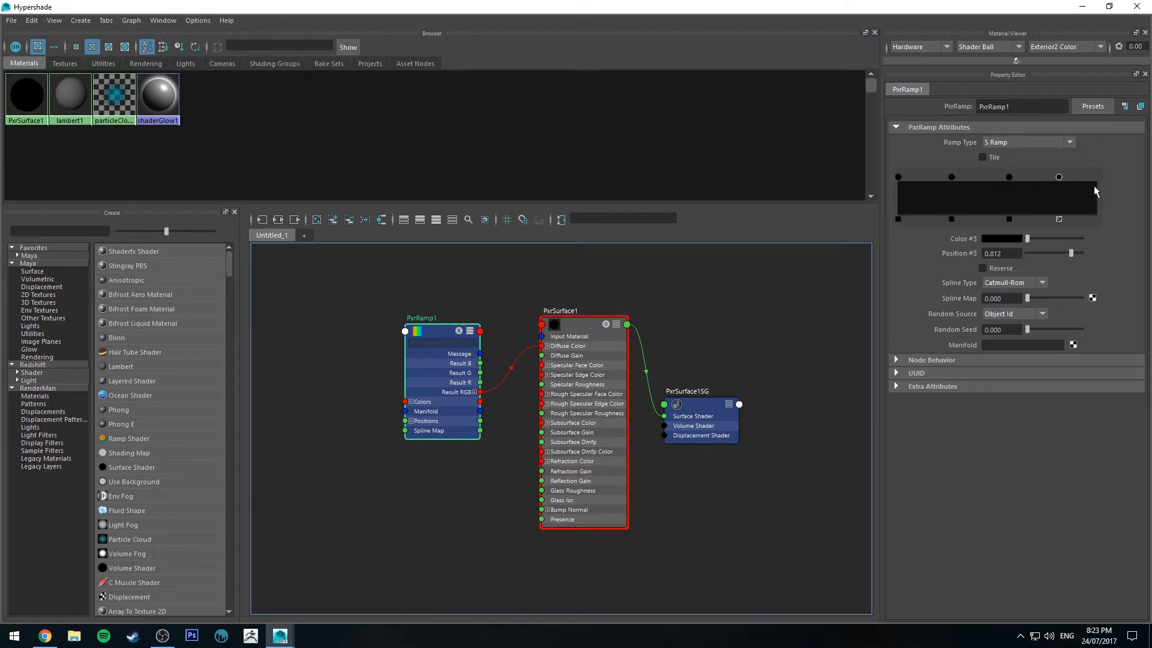
pyautogui.click(897, 177)
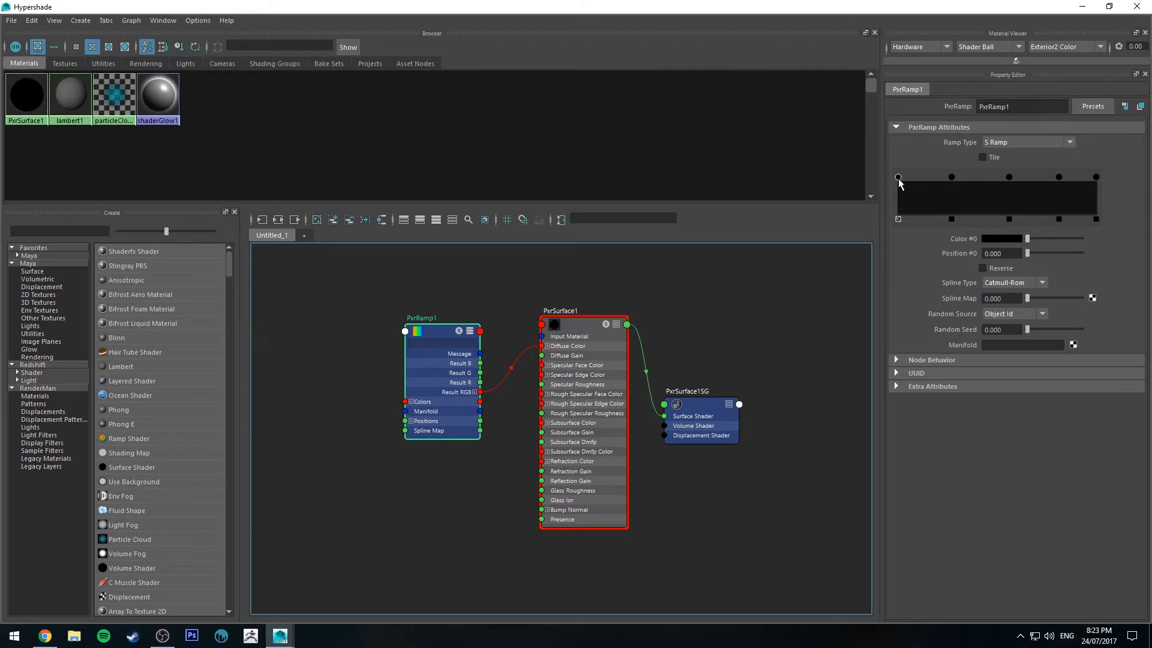
pyautogui.click(1003, 237)
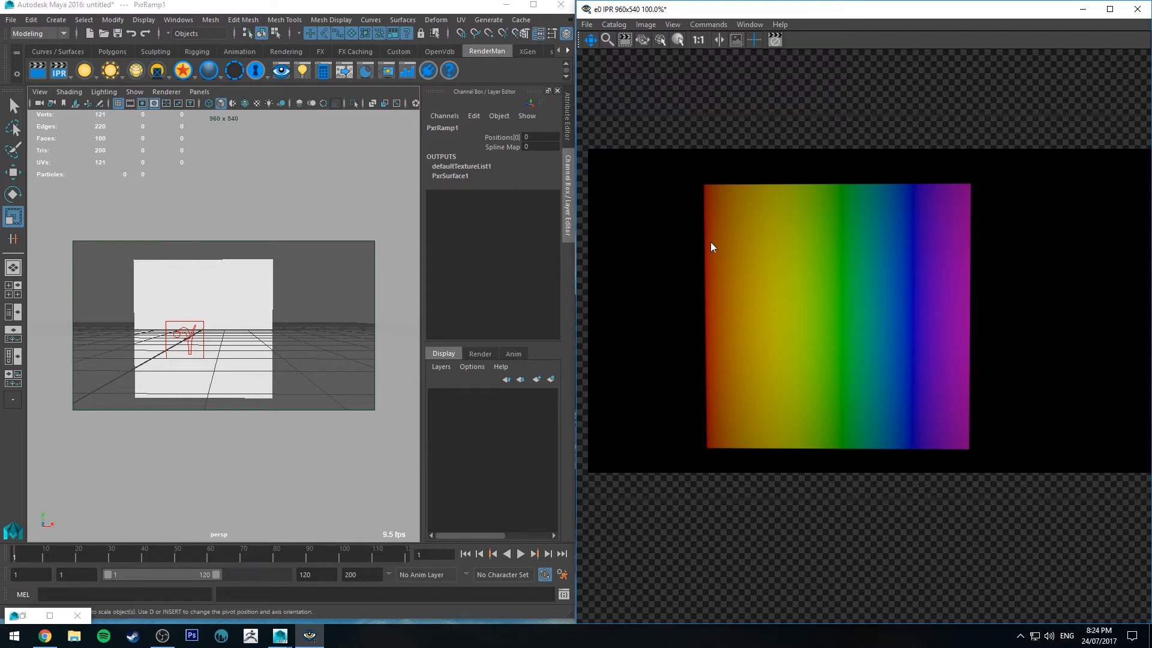
pyautogui.moveTo(408, 558)
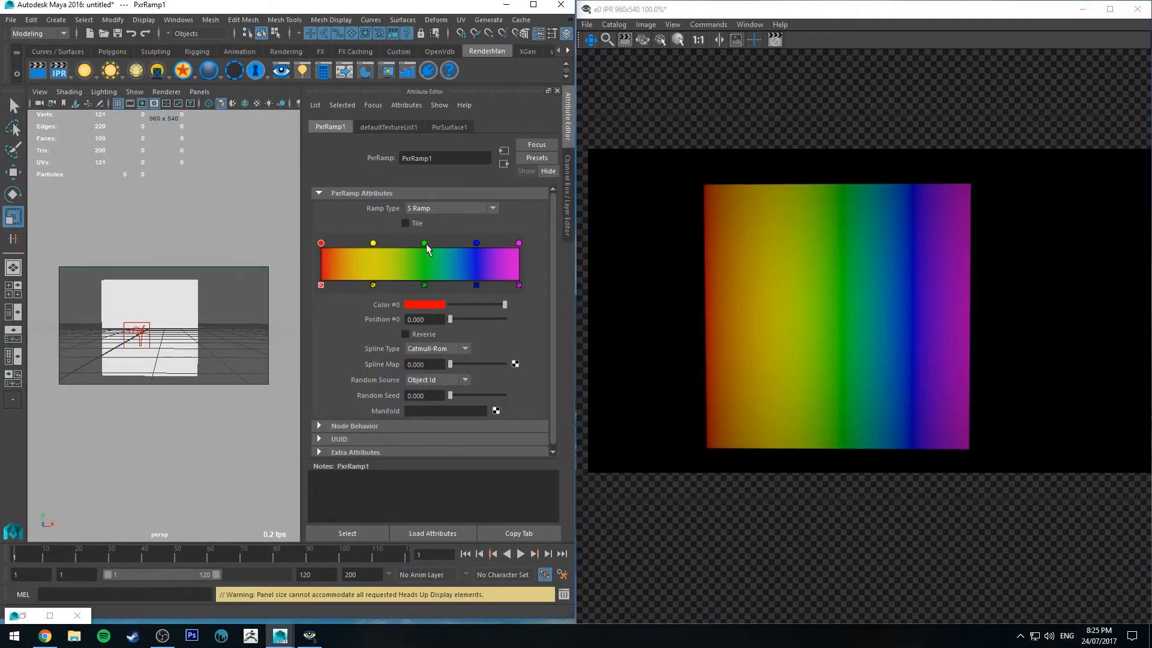
# - Slide the yellow ramp point to about position 0.261
pyautogui.click(353, 243)
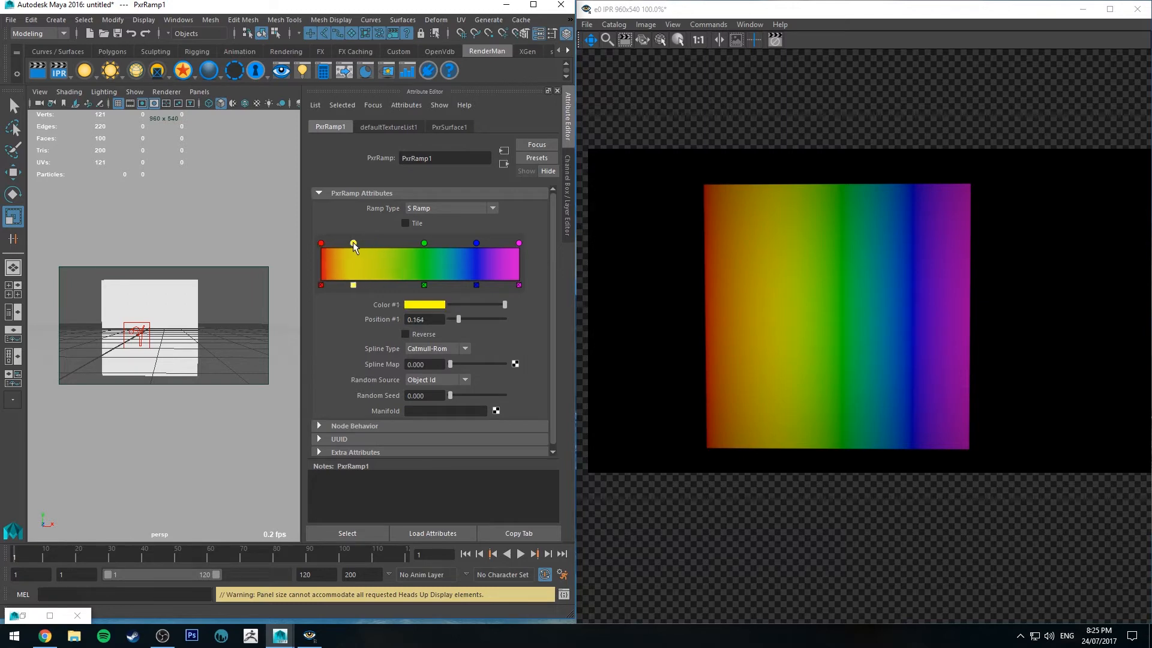
pyautogui.moveTo(353, 244); pyautogui.dragTo(392, 244)
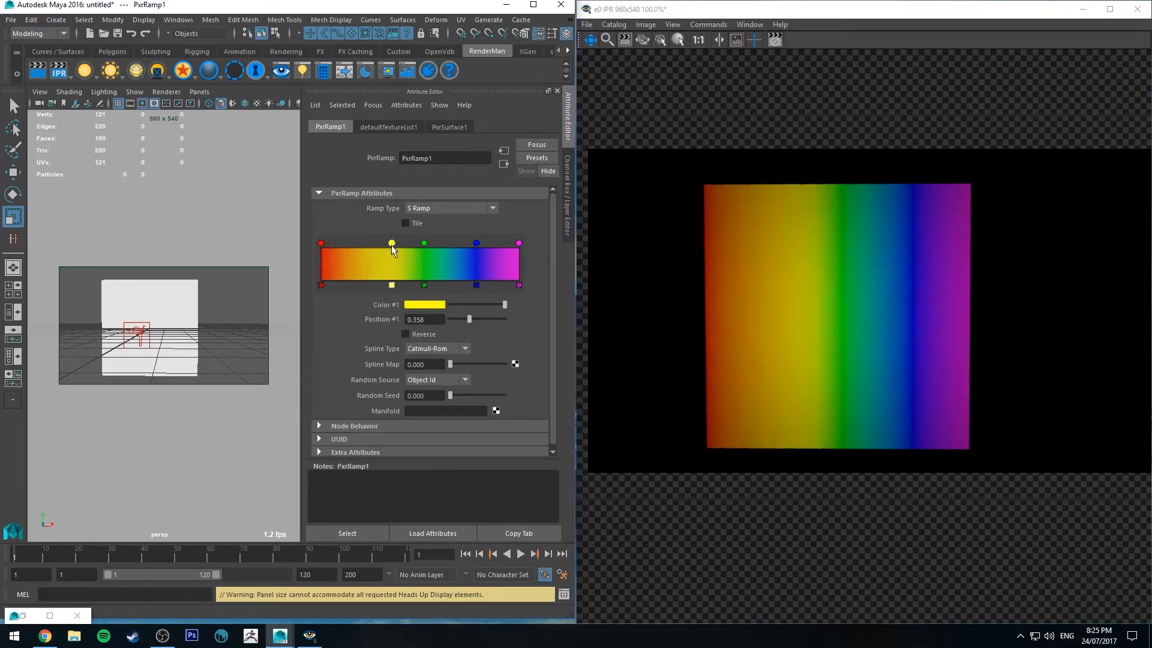
pyautogui.moveTo(392, 243); pyautogui.dragTo(372, 243)
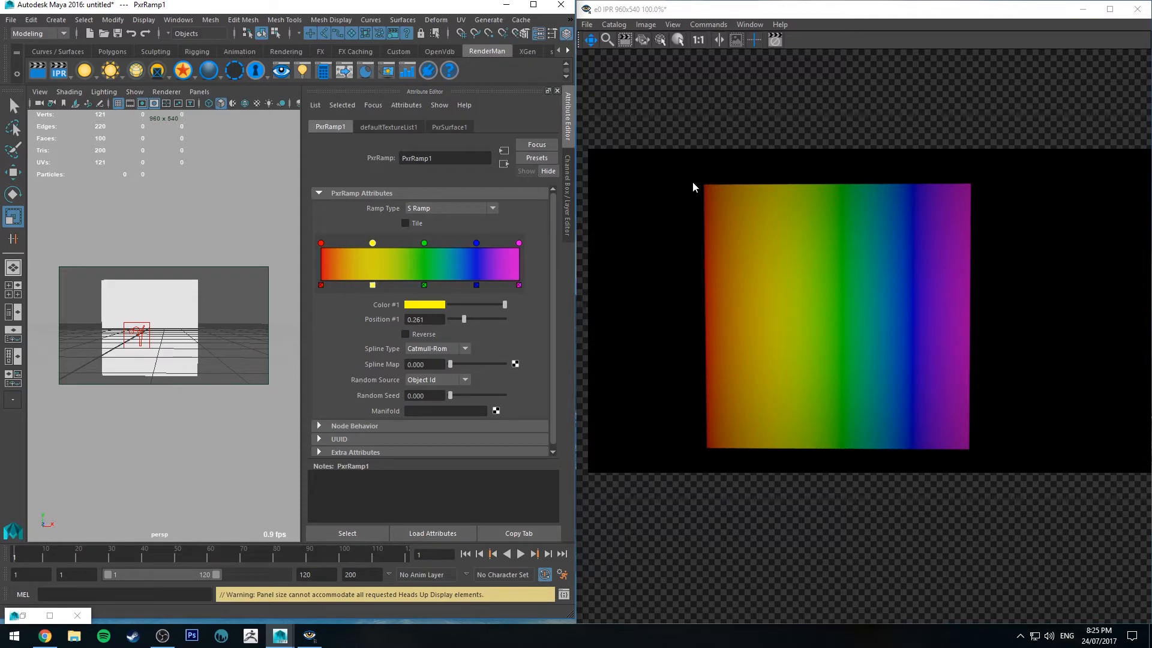
pyautogui.moveTo(938, 96)
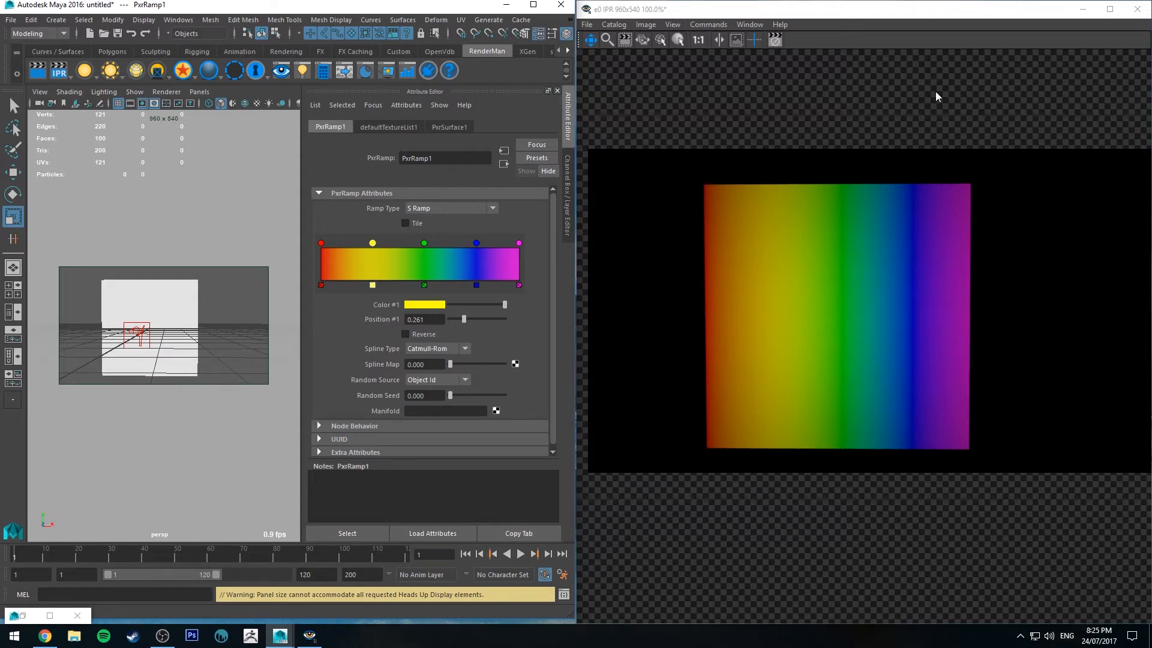
pyautogui.moveTo(382, 214)
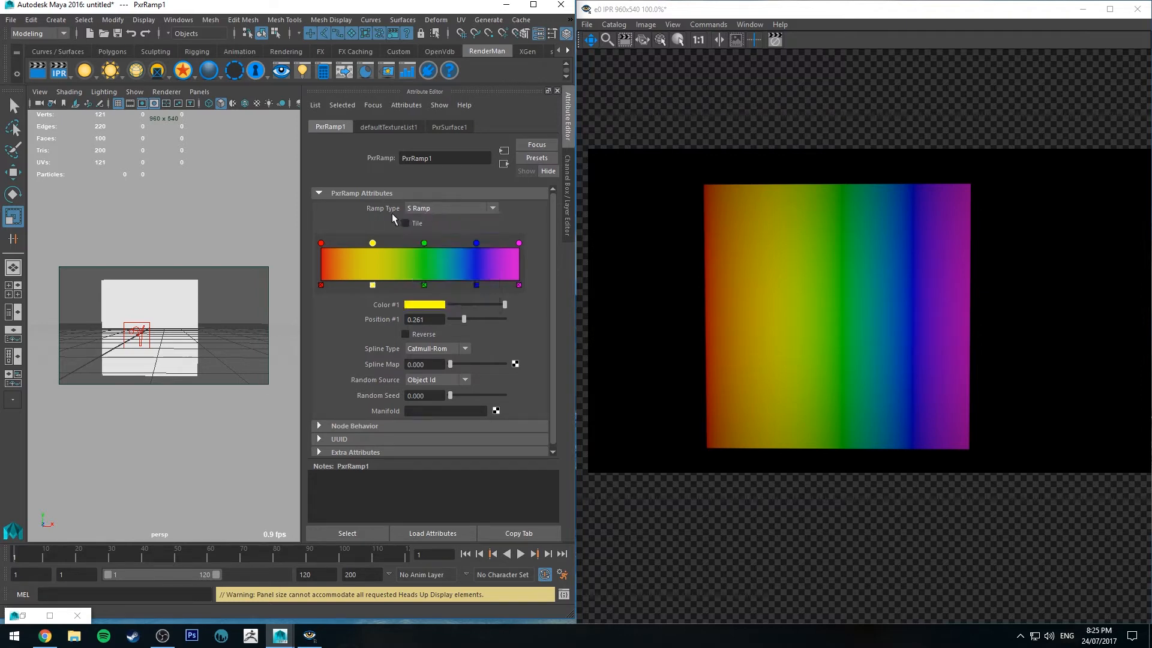
# - Change the Ramp Type from S Ramp to a vertical T Ramp
pyautogui.click(450, 208)
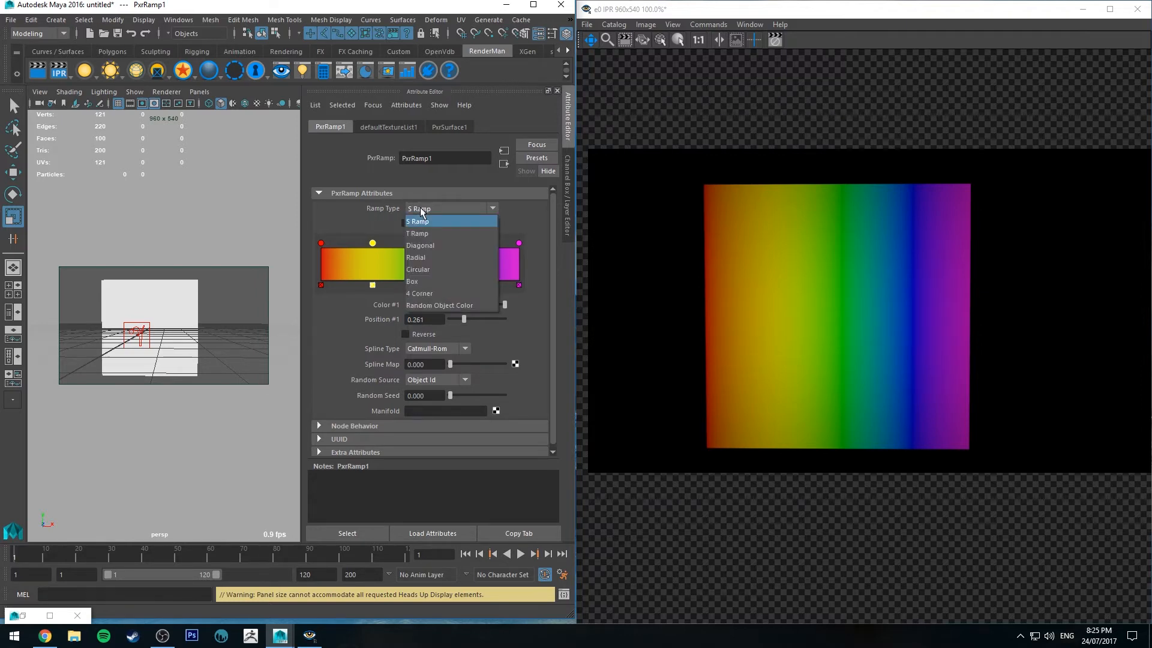
pyautogui.click(418, 220)
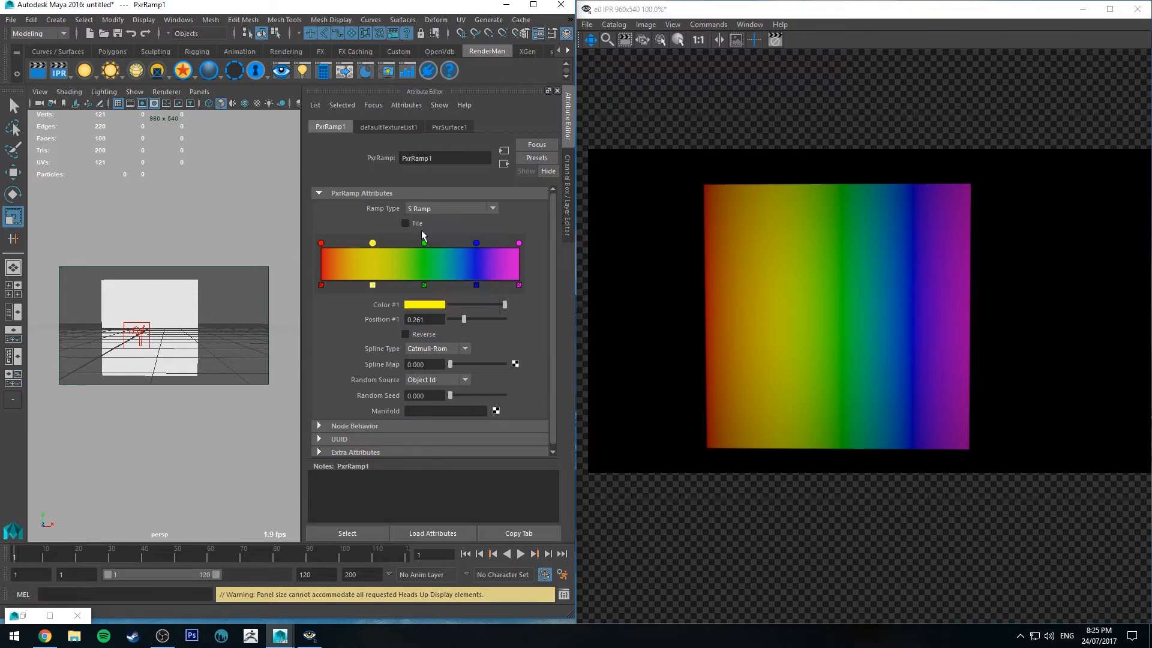
pyautogui.click(452, 208)
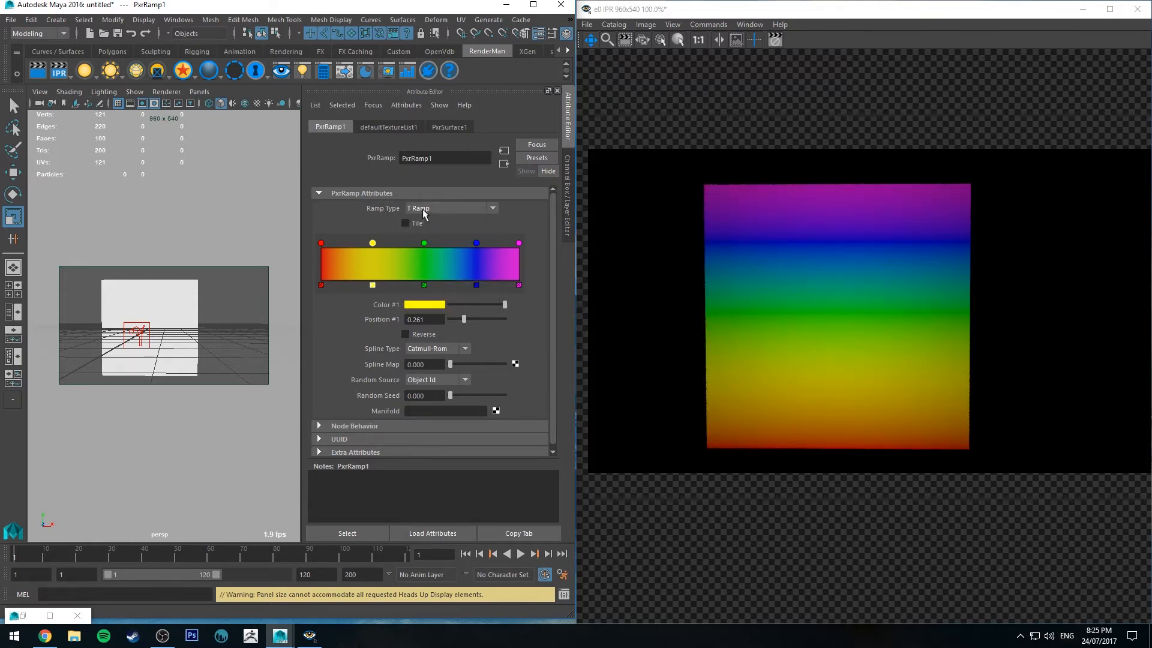
pyautogui.click(450, 208)
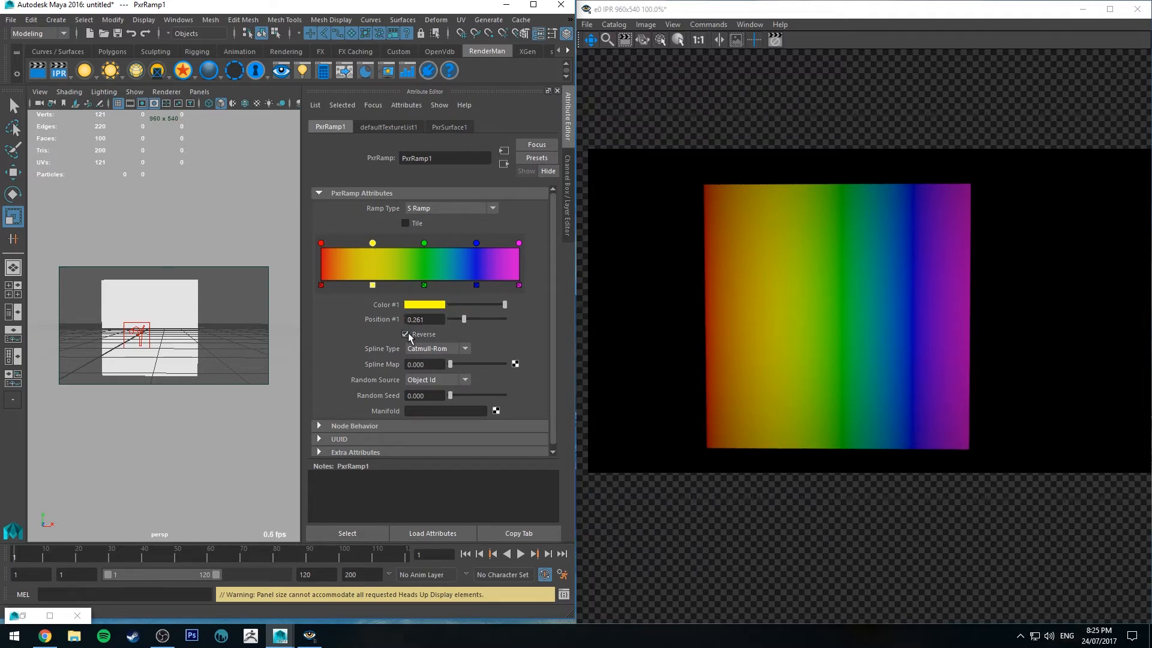
# - Toggle colour reversal on and off, then set Spline Type to Linear
pyautogui.click(405, 336)
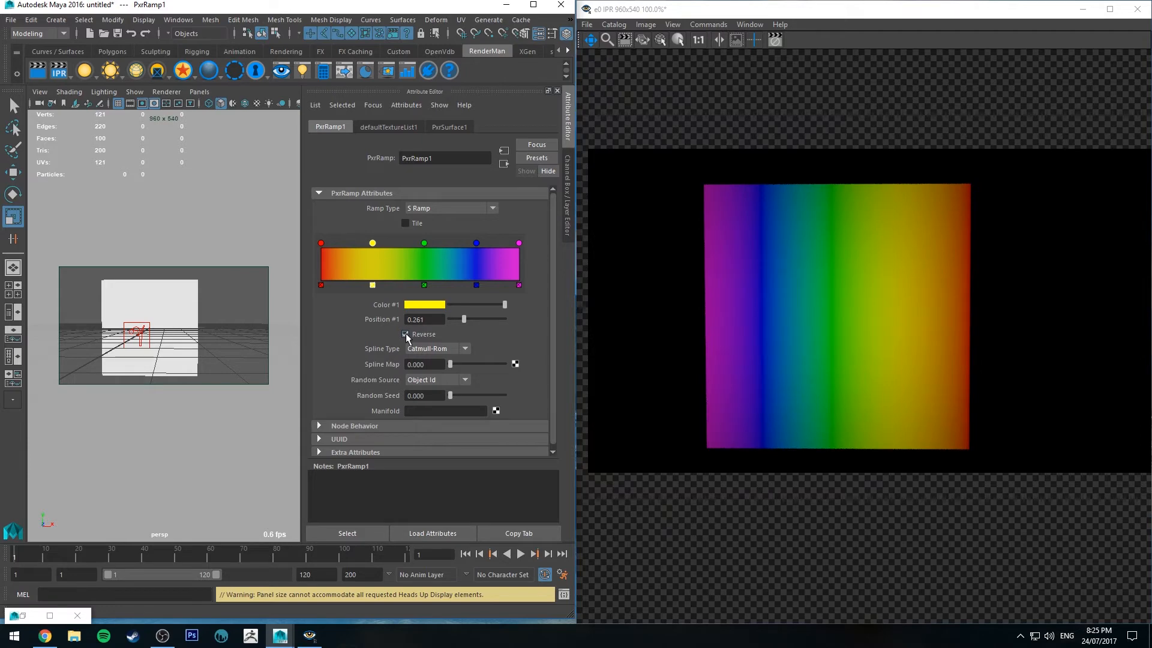
pyautogui.click(405, 335)
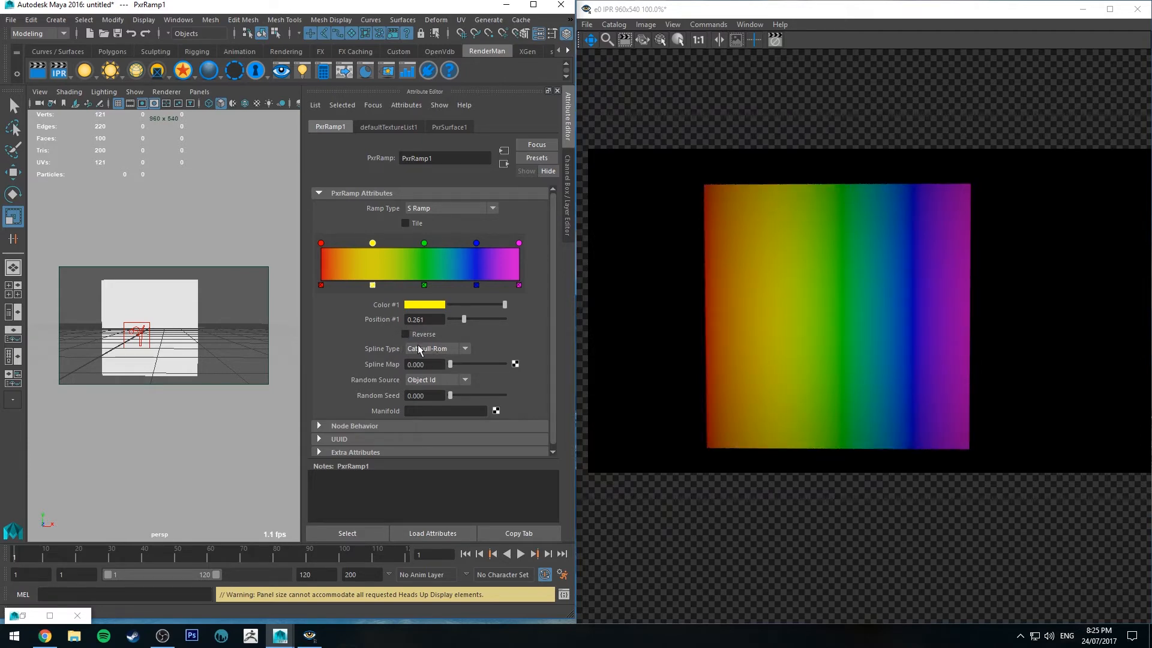
pyautogui.click(436, 348)
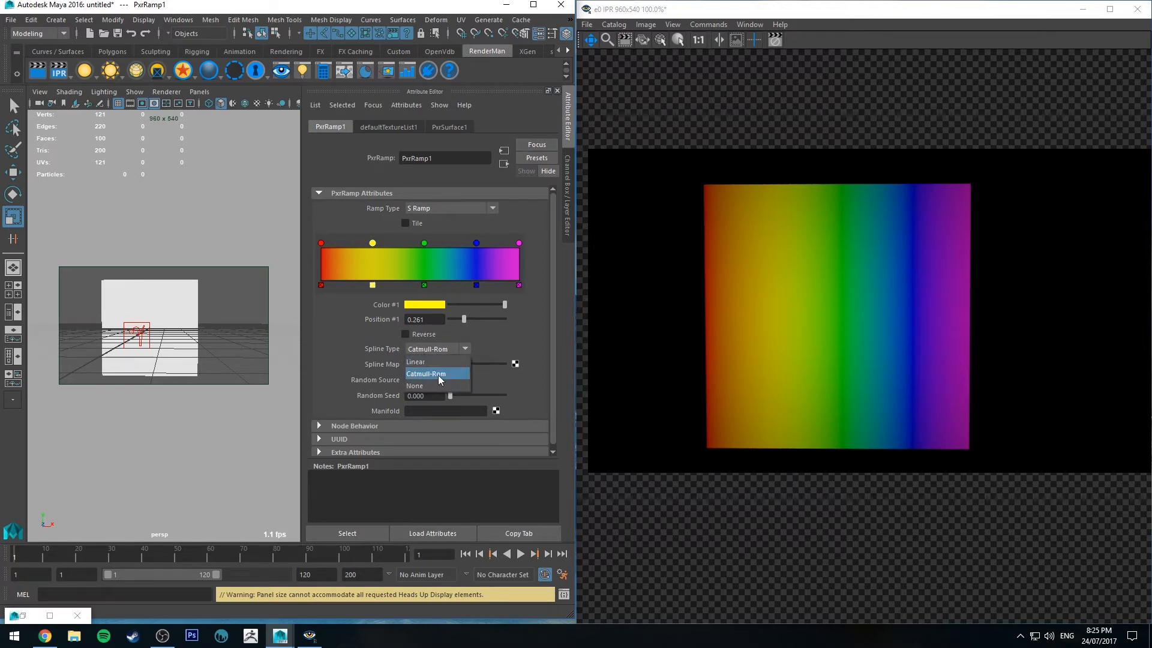
pyautogui.moveTo(703, 204)
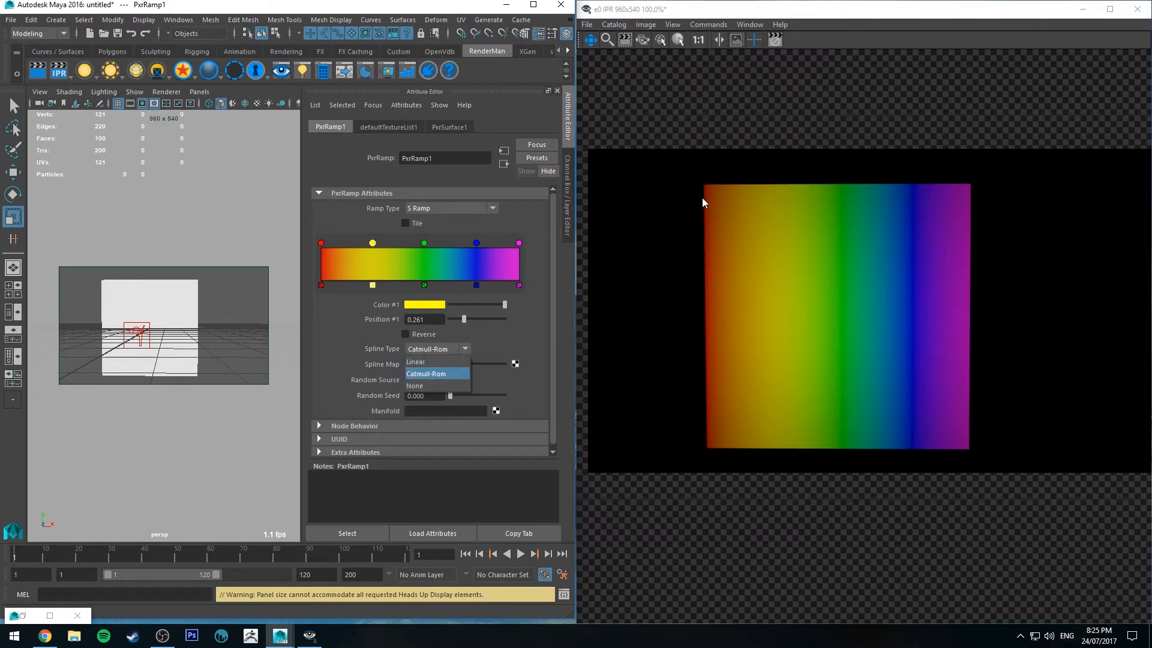
pyautogui.moveTo(920, 197)
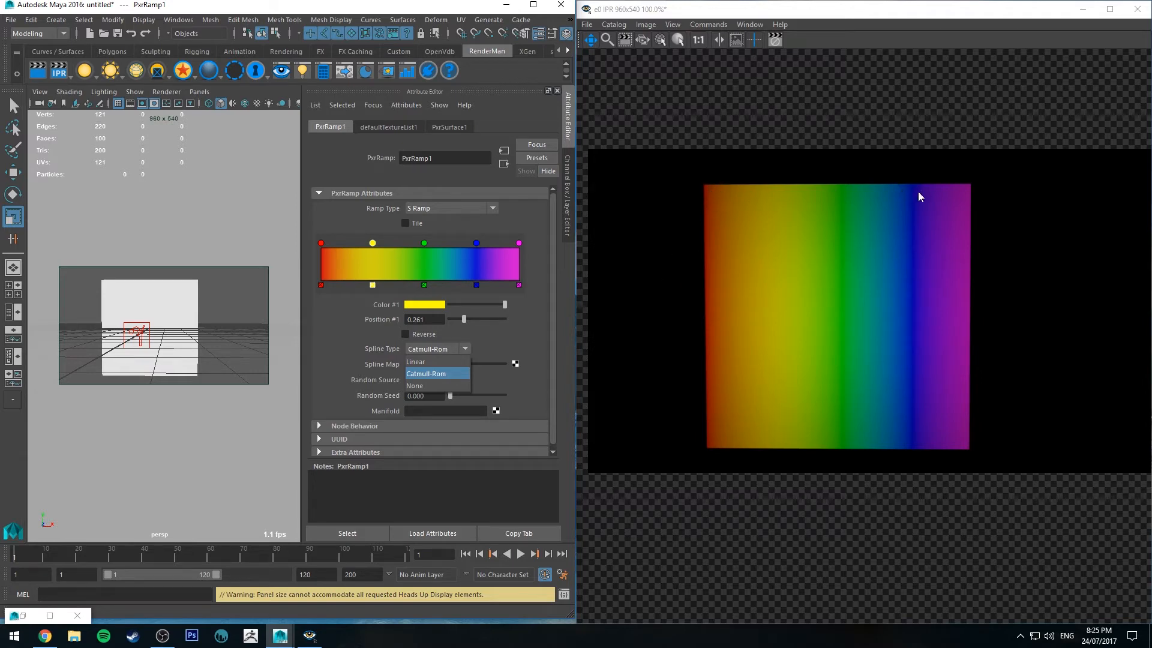
pyautogui.moveTo(912, 217)
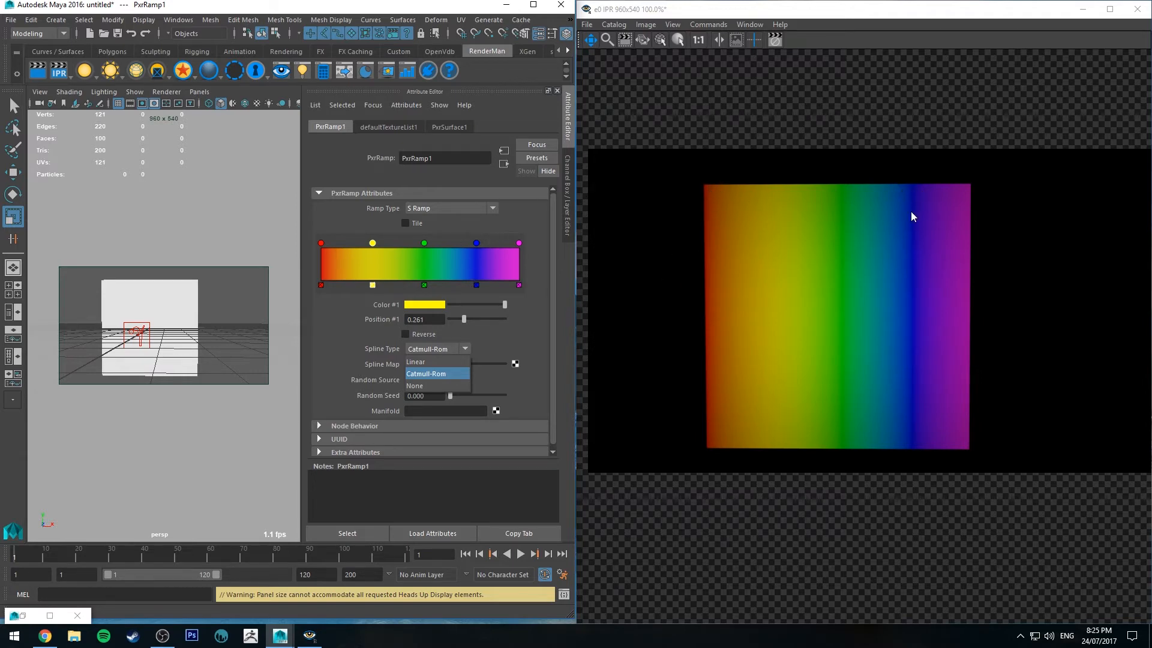
pyautogui.moveTo(904, 227)
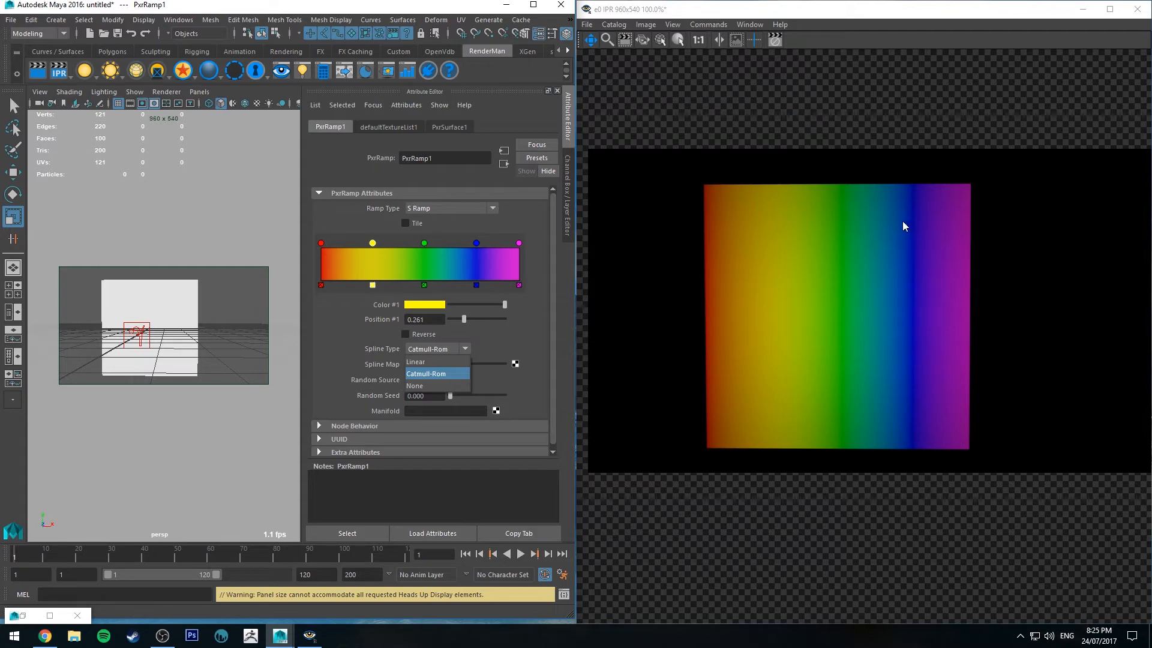
pyautogui.moveTo(430, 355)
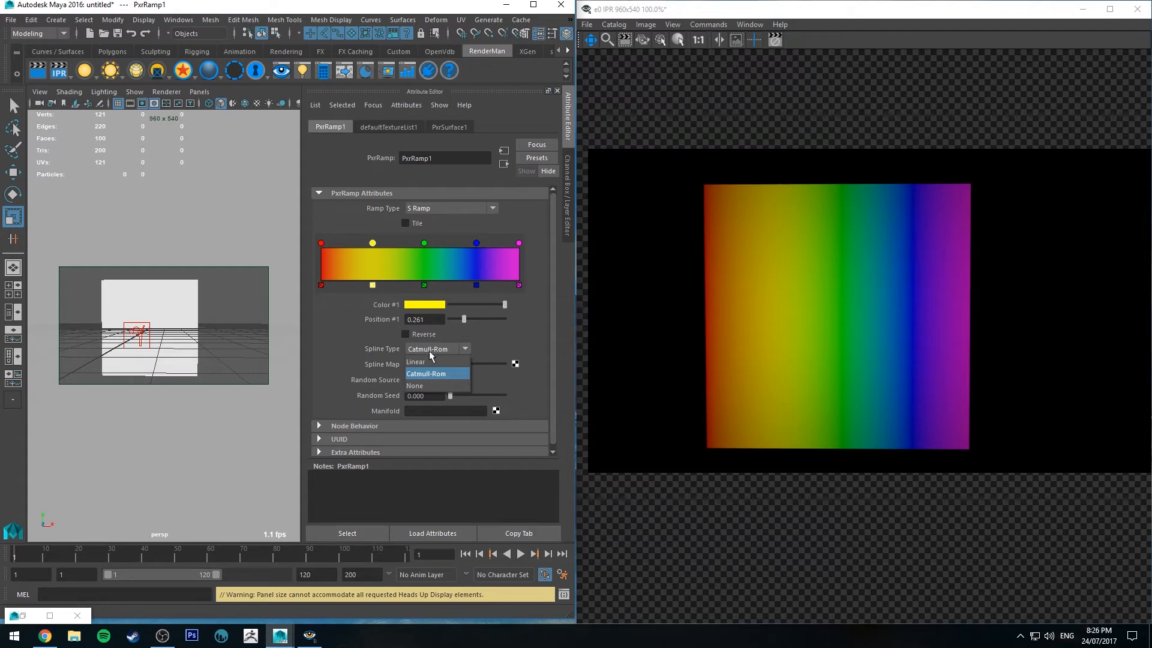
pyautogui.click(415, 361)
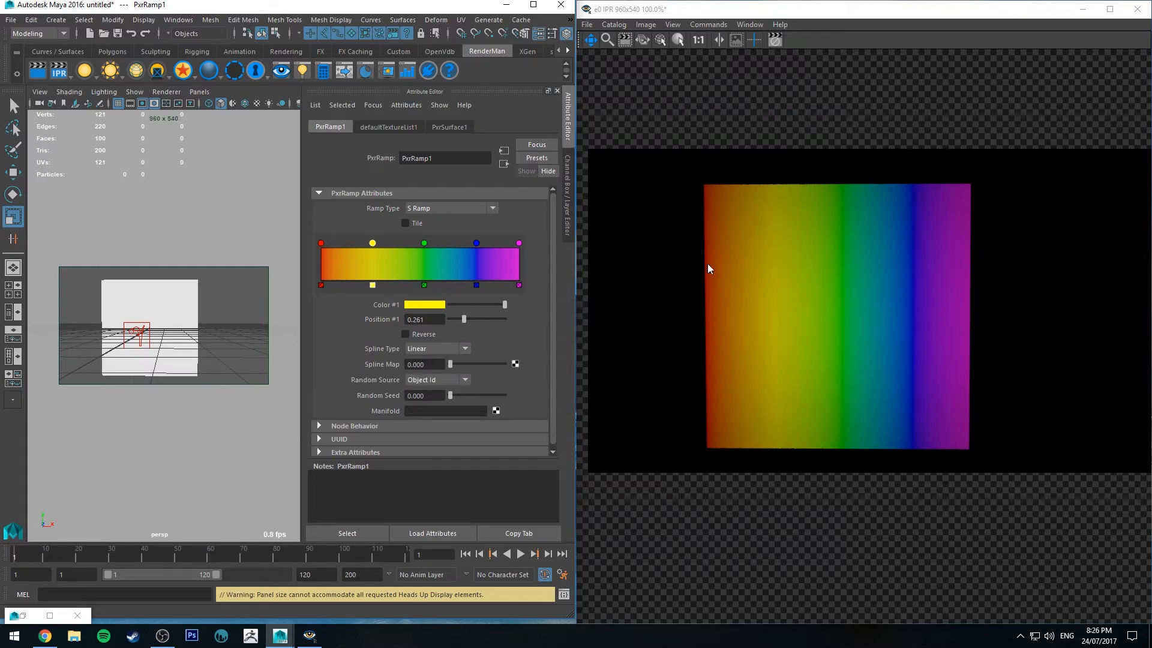
pyautogui.moveTo(914, 211)
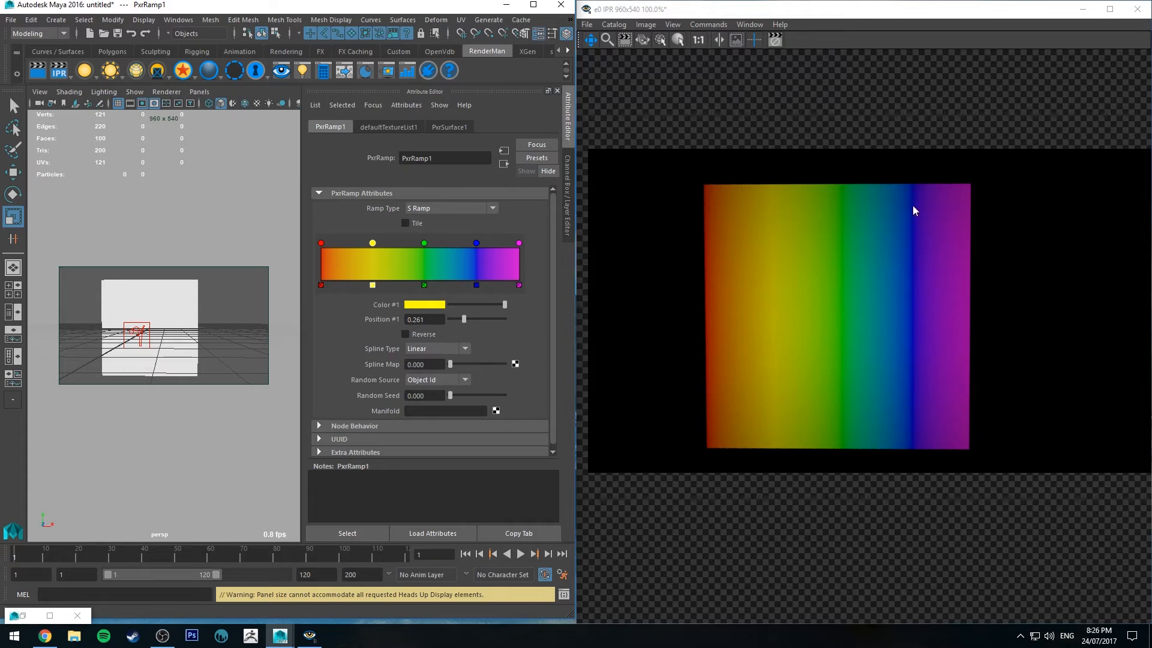
pyautogui.moveTo(818, 194)
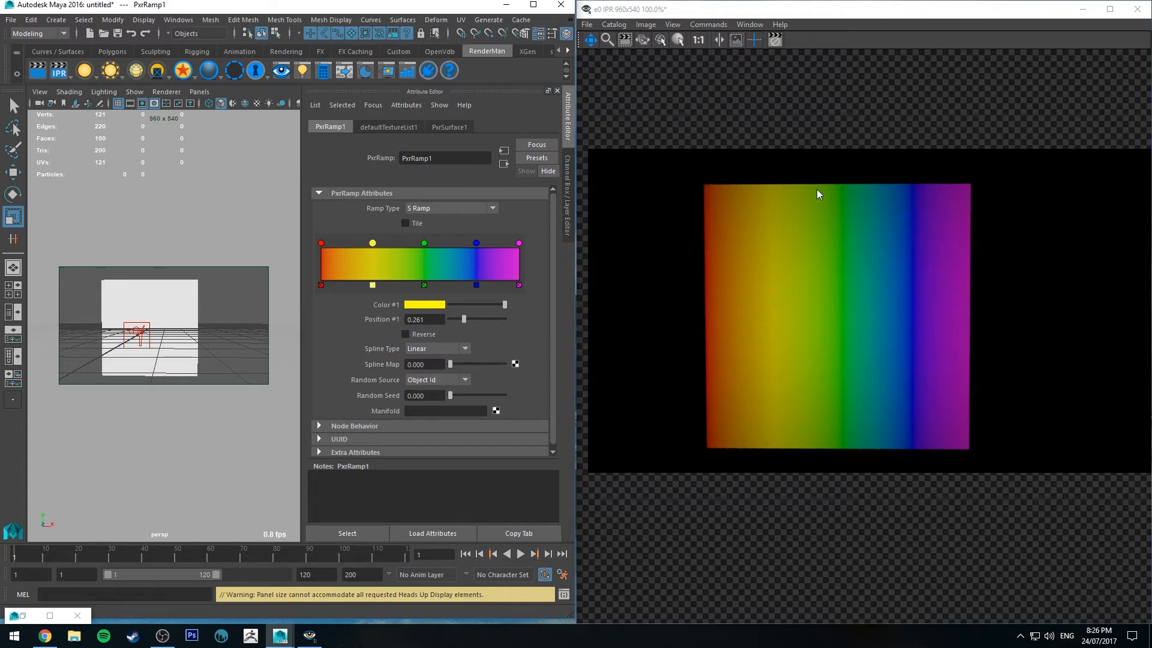
# - Try hard-edged None interpolation, then return Spline Type to Catmull-Rom
pyautogui.click(437, 349)
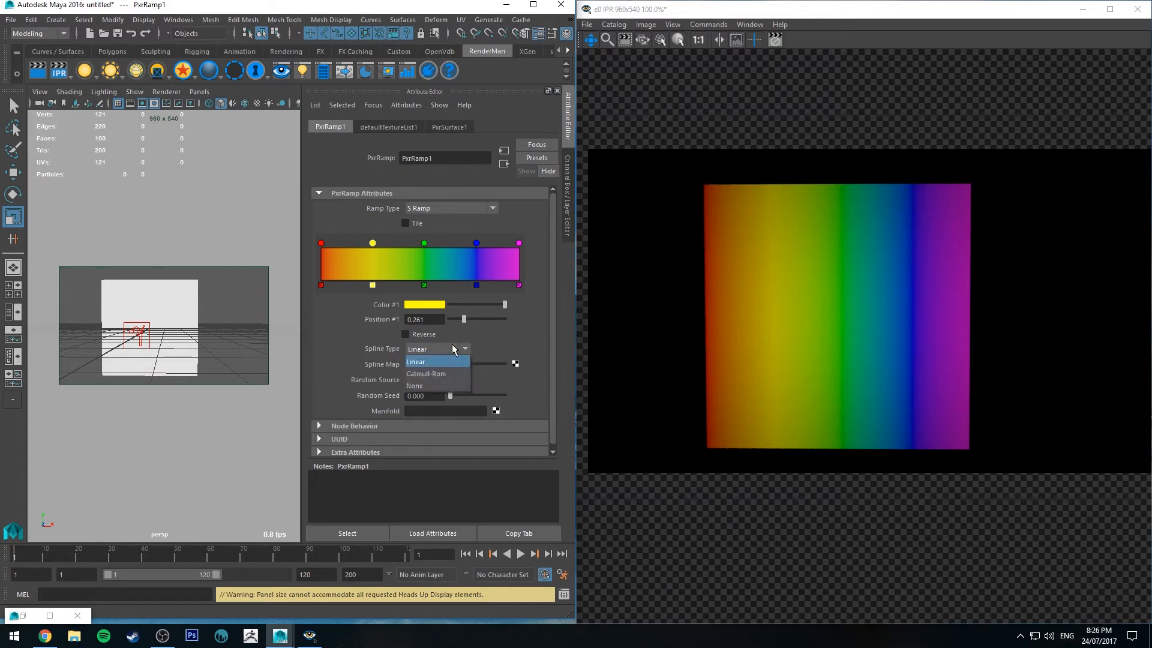
pyautogui.click(416, 385)
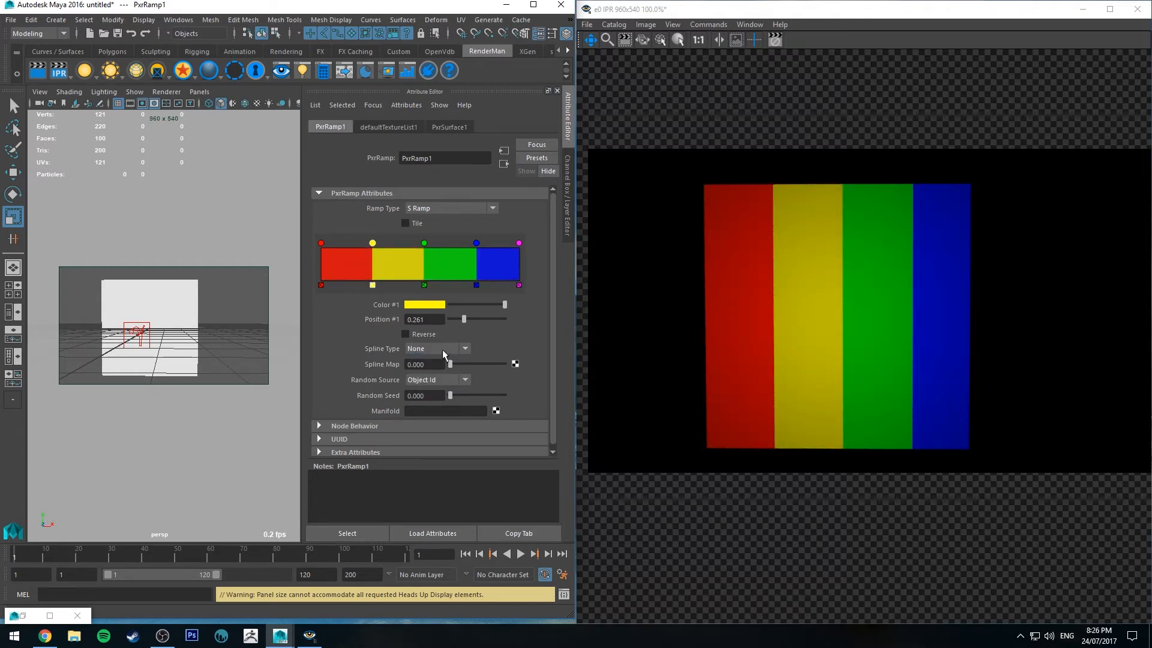
pyautogui.click(436, 348)
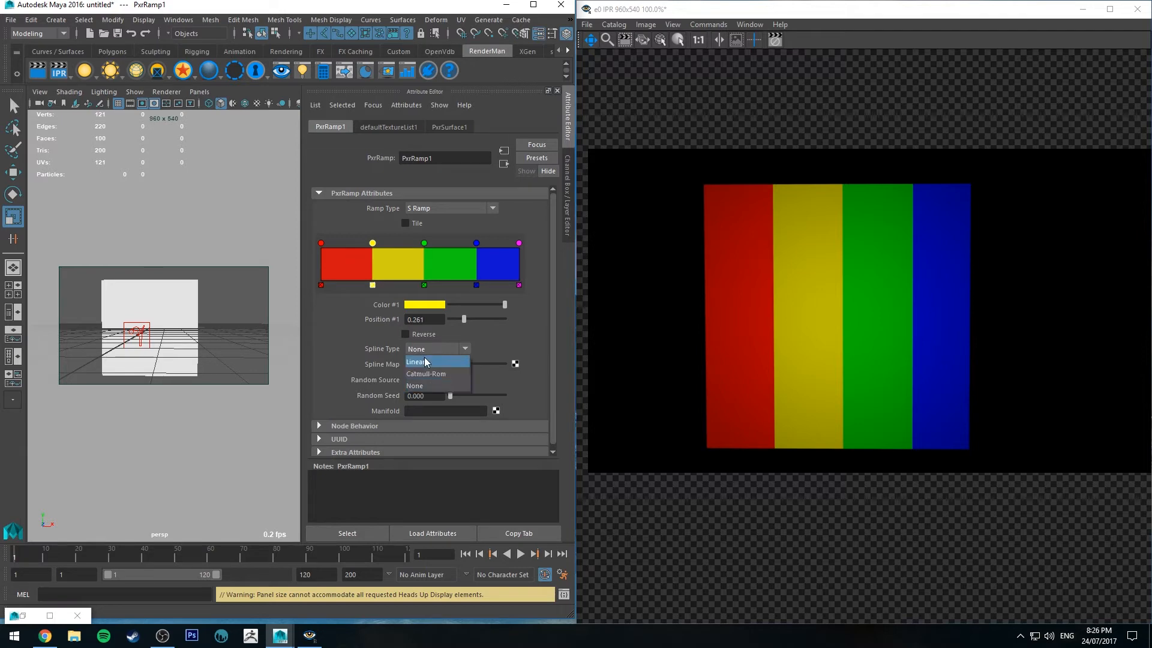
pyautogui.click(425, 373)
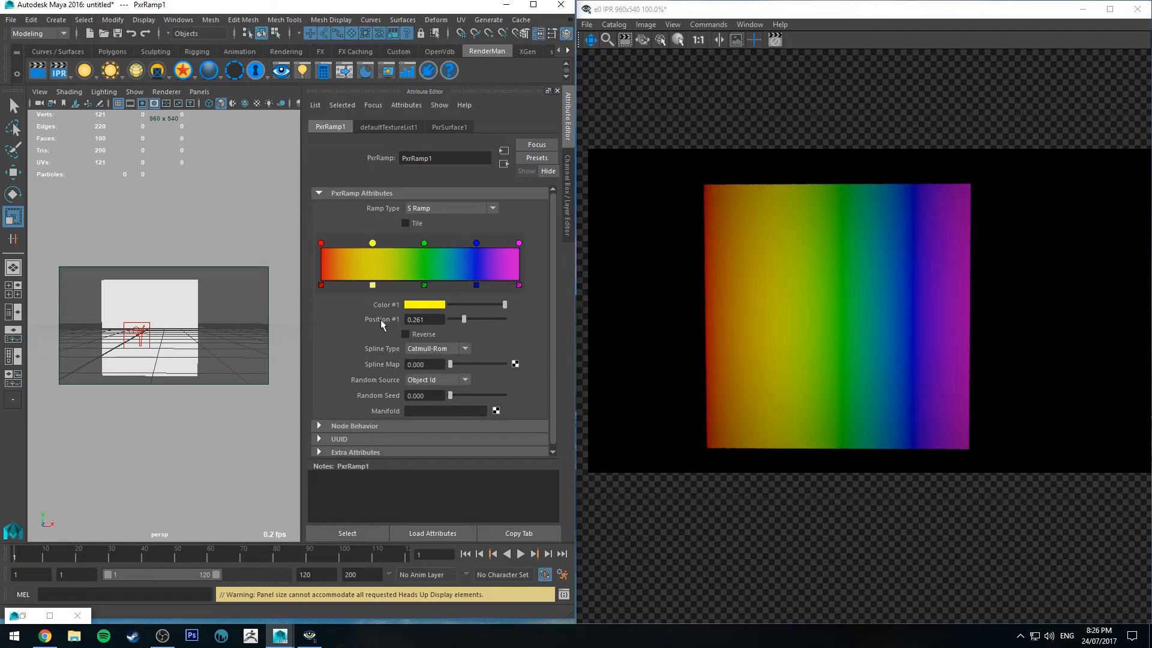
pyautogui.moveTo(390, 370)
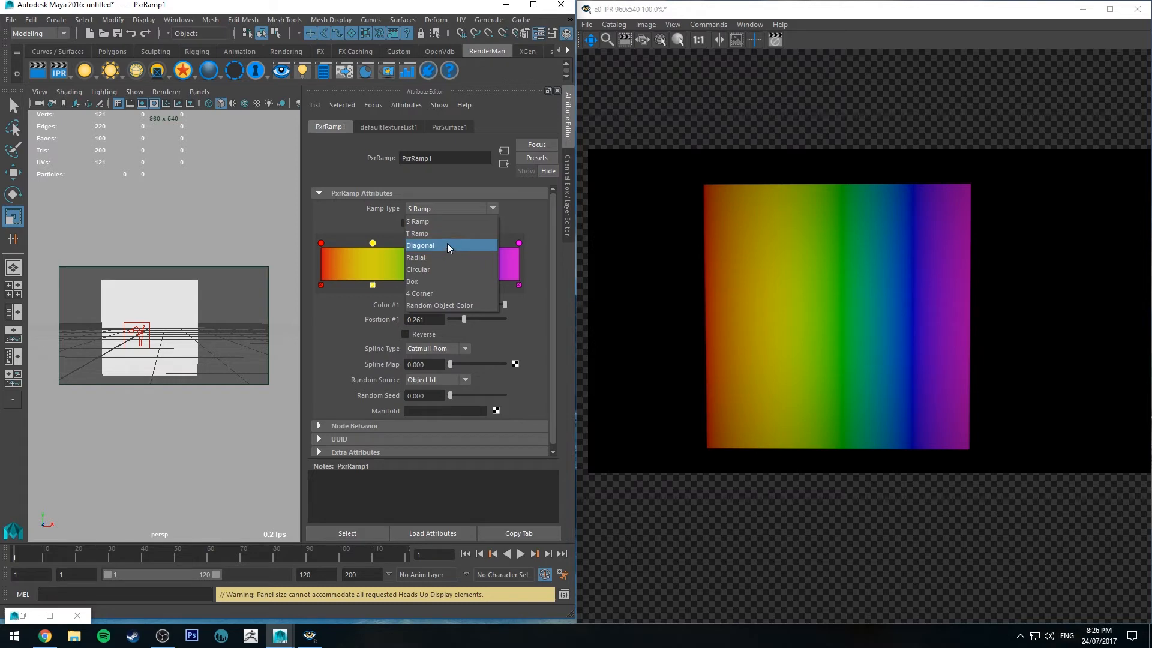
# - Set the Ramp Type to Diagonal, then Radial, then Circular
pyautogui.click(420, 245)
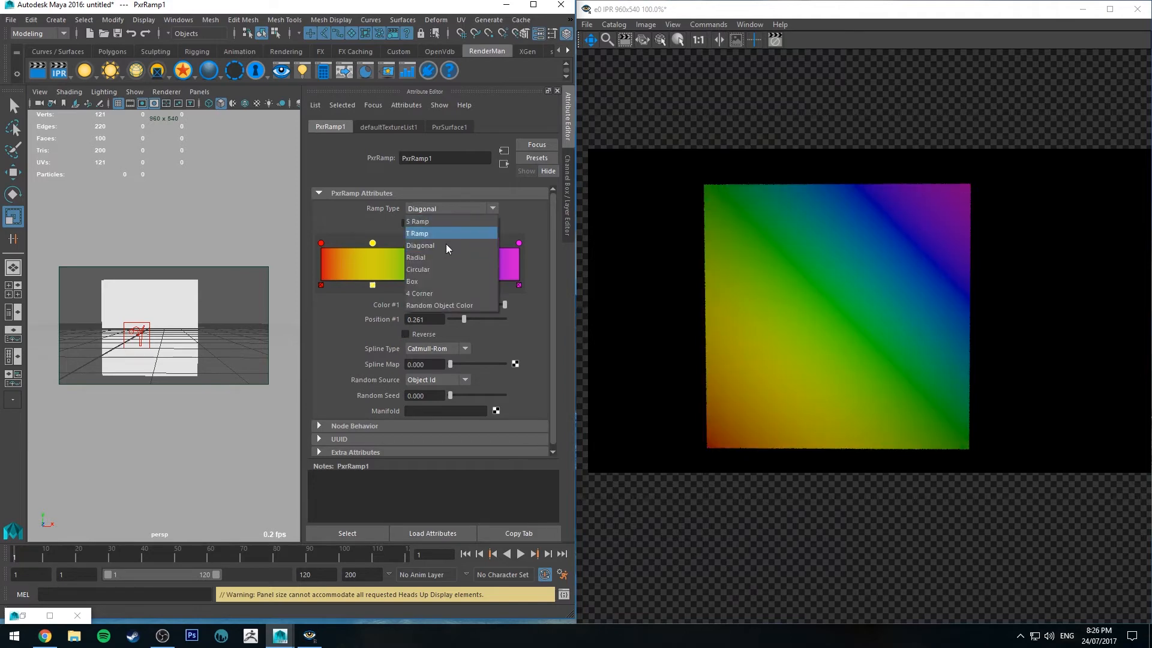
pyautogui.click(417, 257)
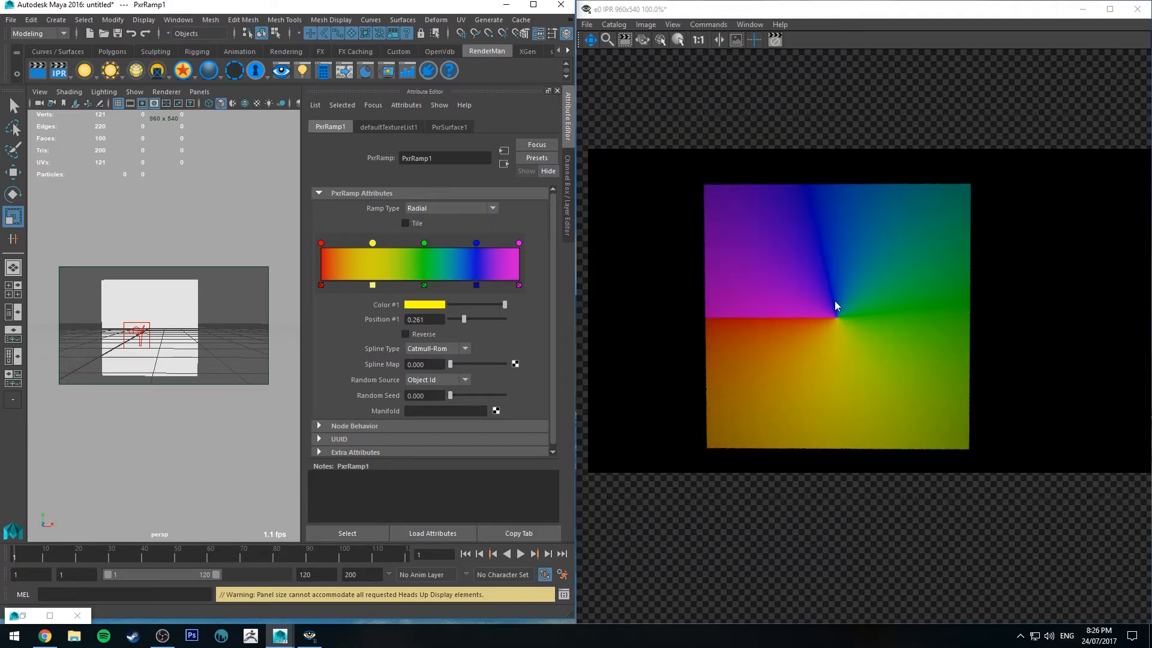
pyautogui.moveTo(840, 321)
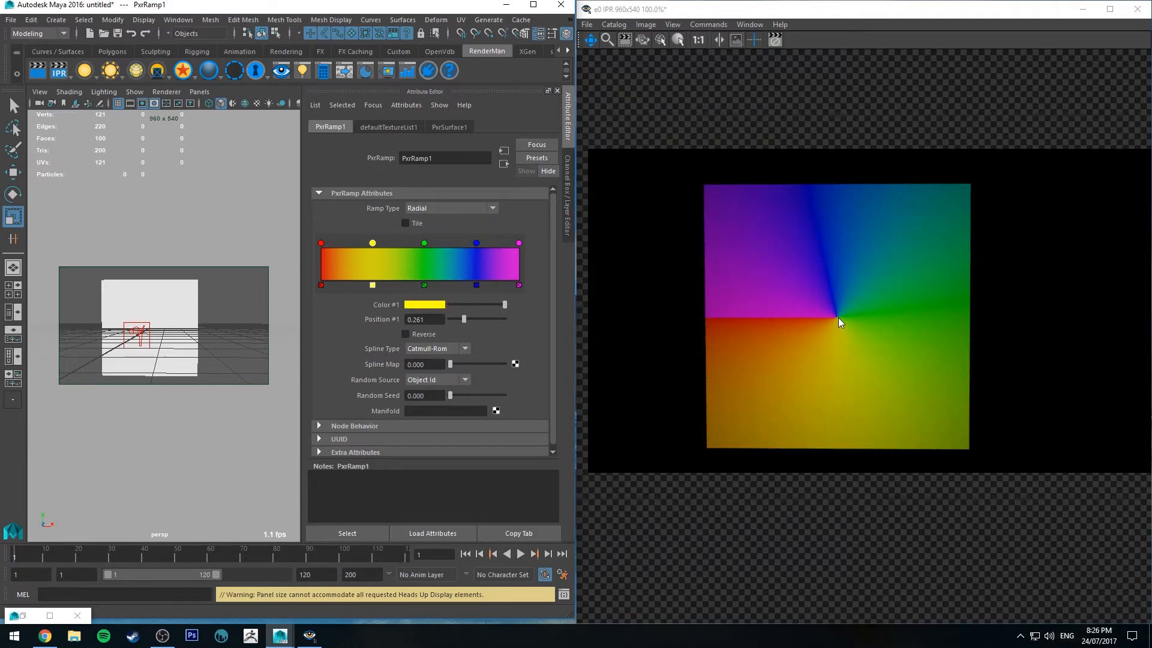
pyautogui.moveTo(845, 320)
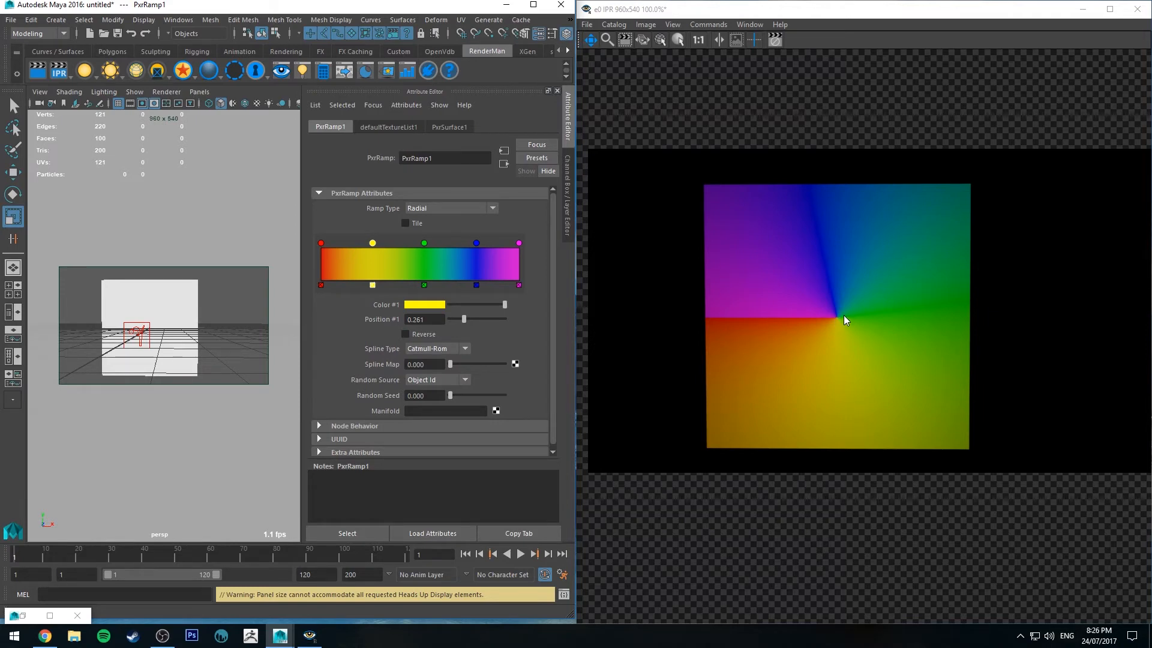
pyautogui.moveTo(907, 200)
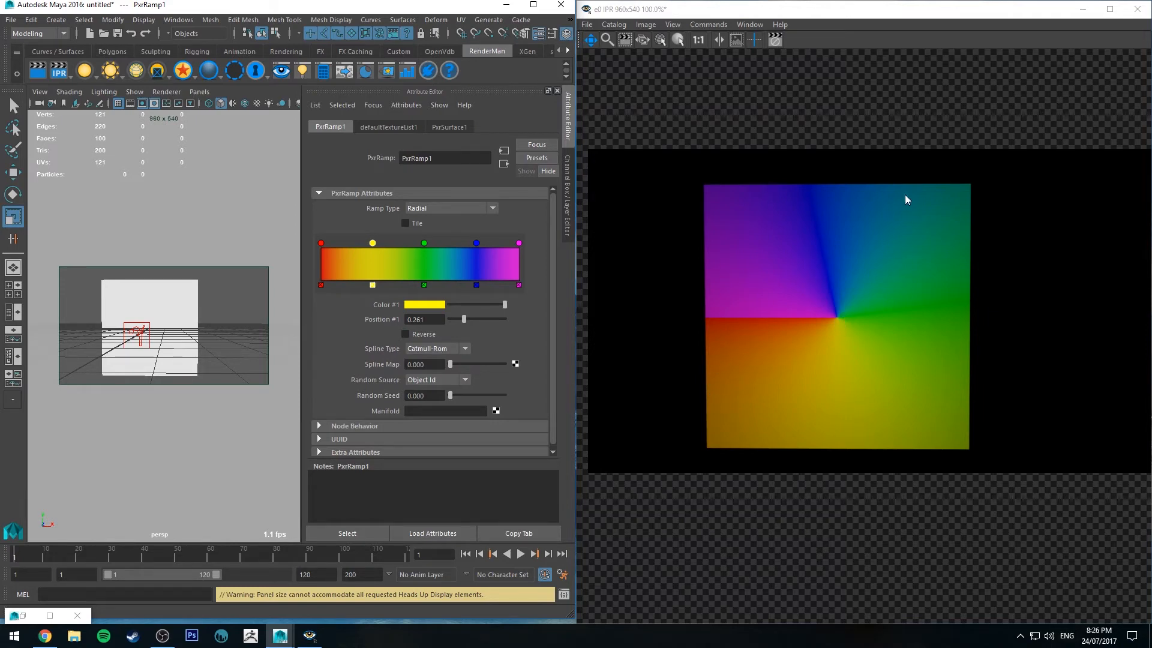
pyautogui.moveTo(820, 440)
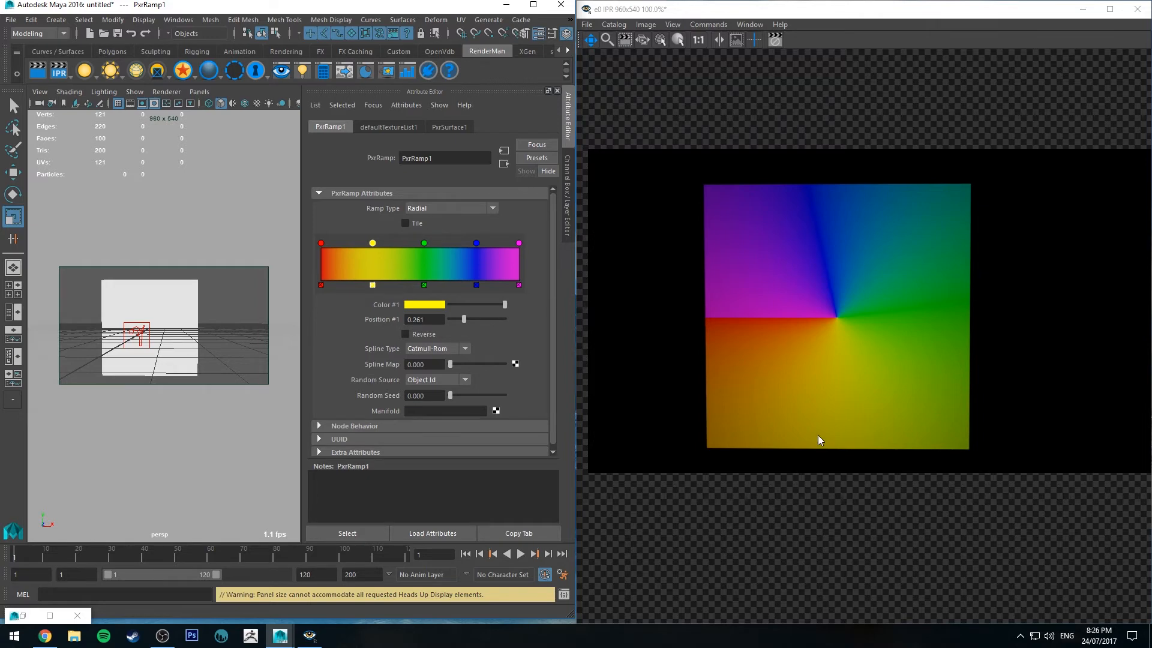
pyautogui.click(450, 208)
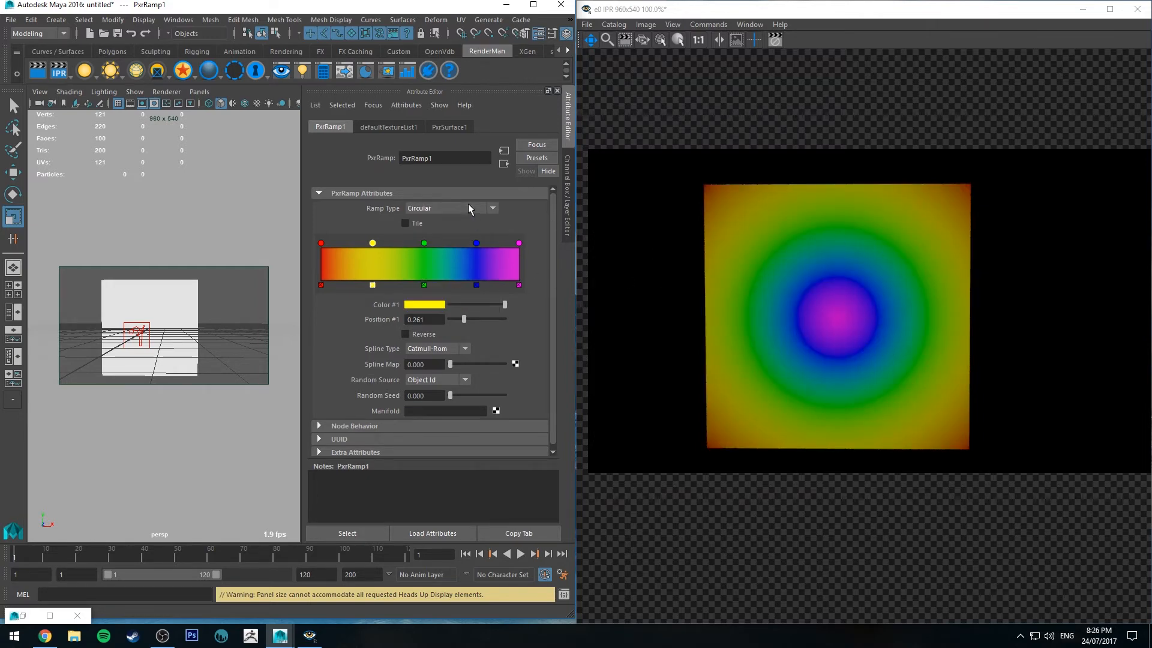
# - Toggle the circular ramp's Reverse option on and back off
pyautogui.click(405, 335)
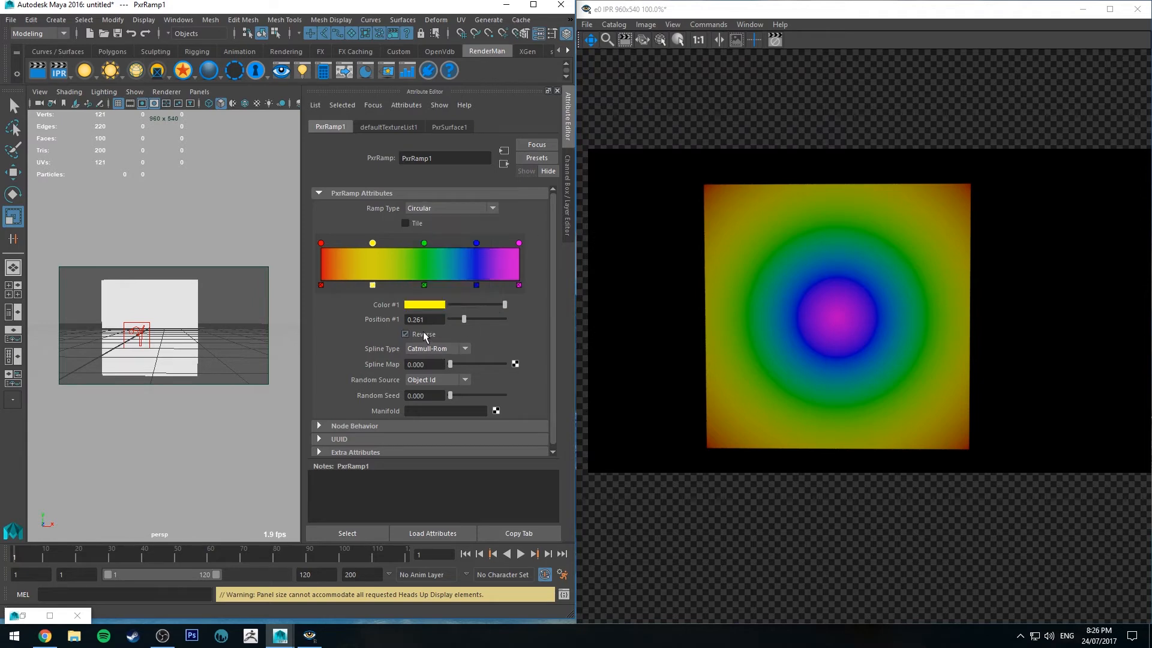
pyautogui.click(406, 335)
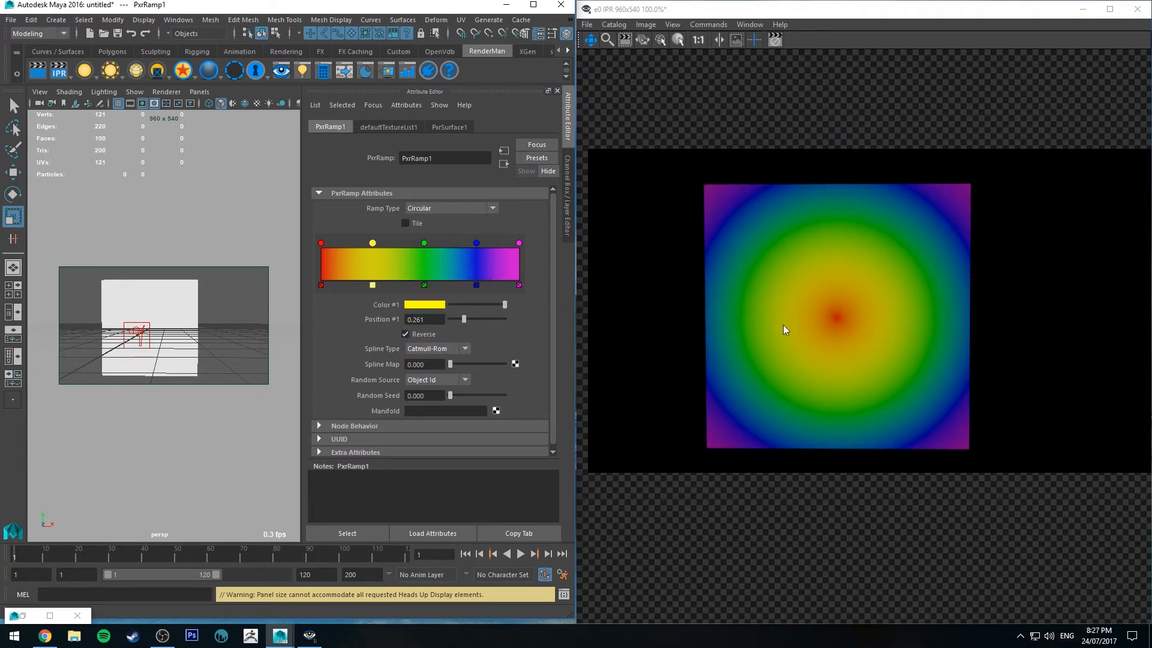
pyautogui.click(406, 335)
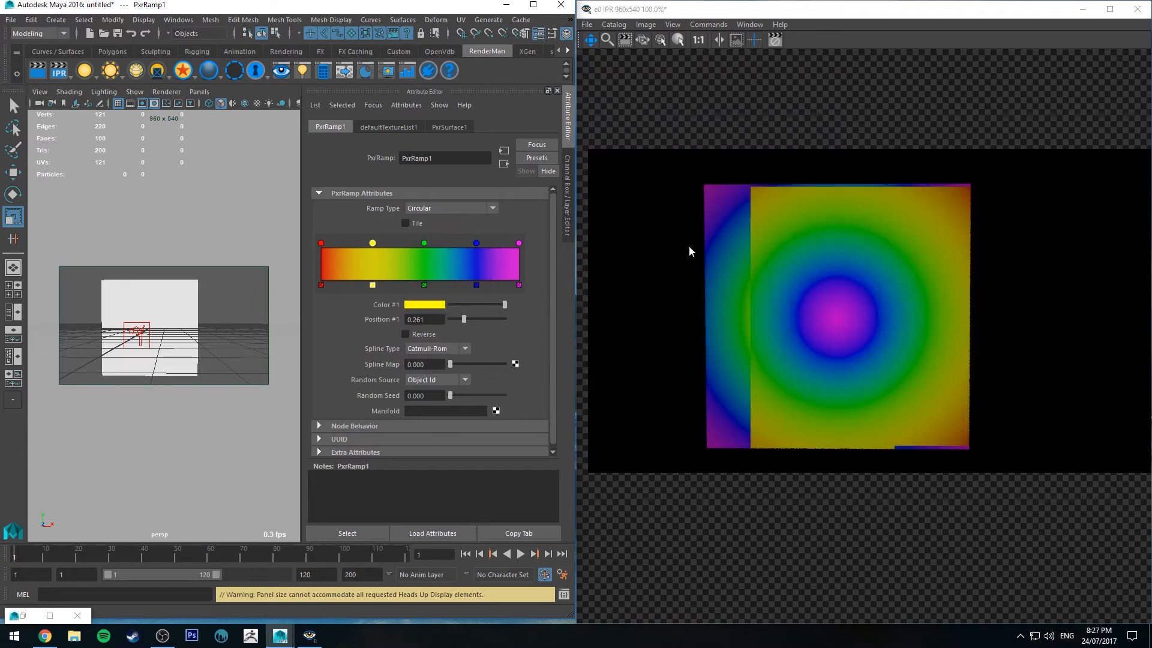
pyautogui.click(492, 207)
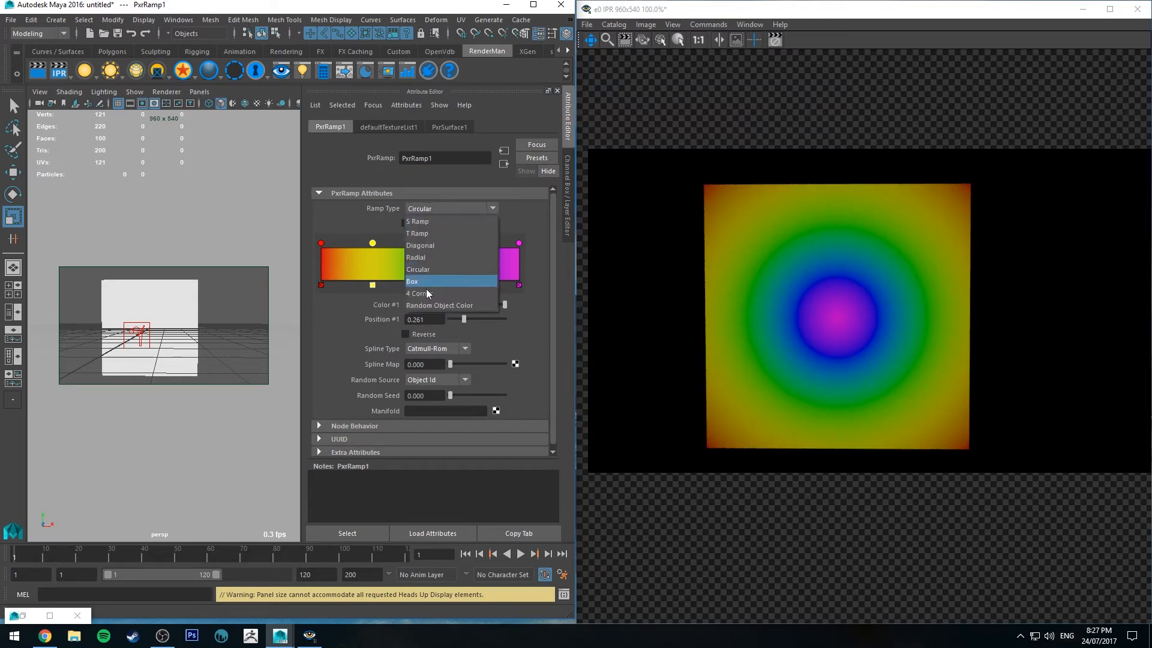
# - Set the Ramp Type to Box, then 4 Corner, then Random Object Color
pyautogui.click(412, 280)
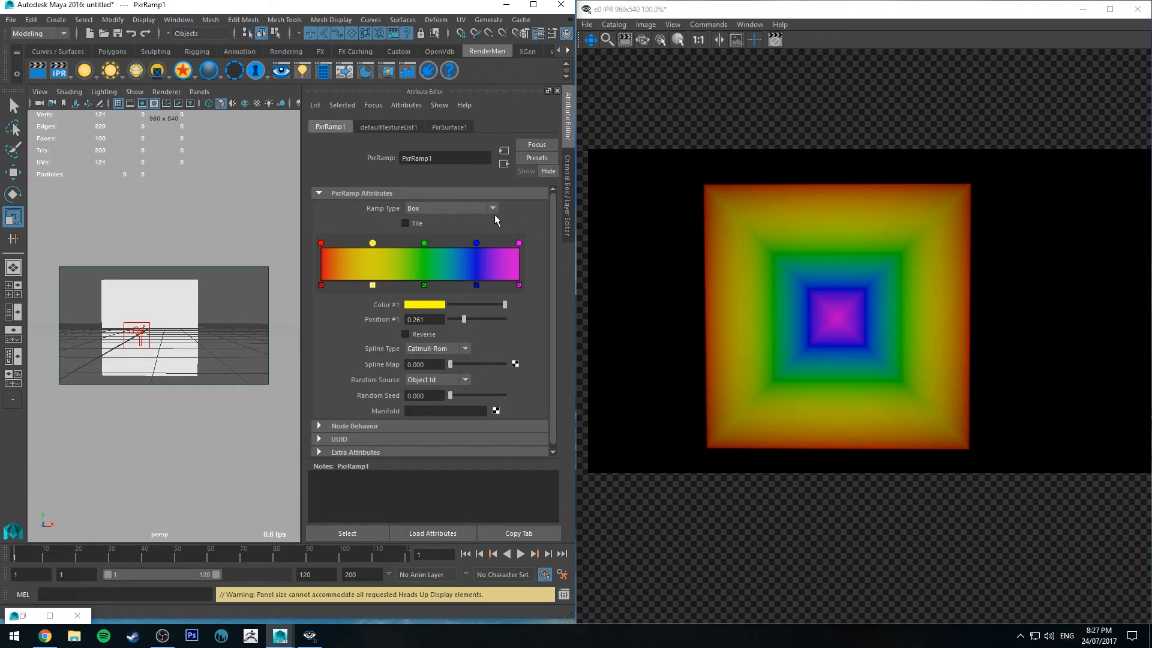
pyautogui.click(450, 207)
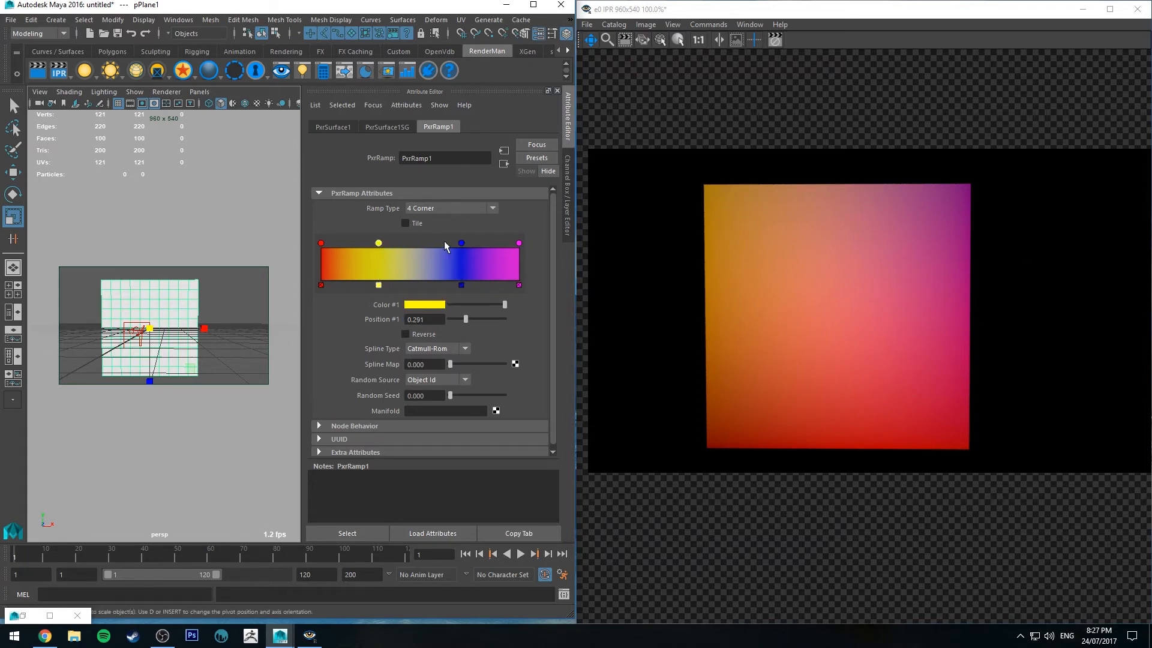
pyautogui.click(450, 208)
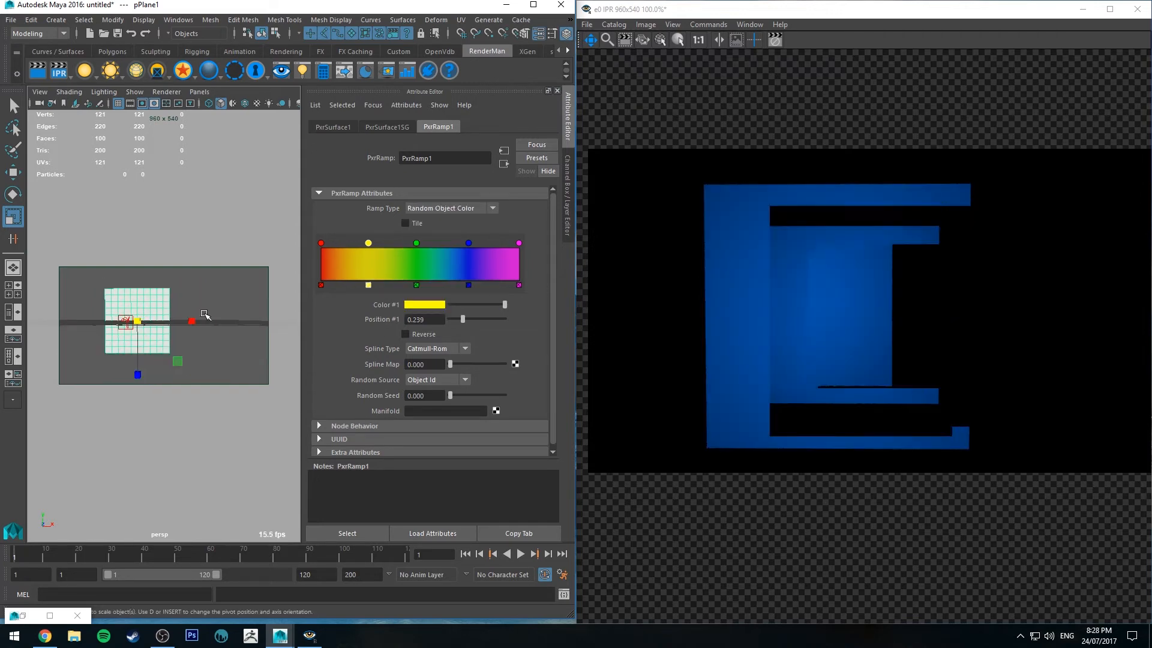
# - Delete the rainbow colour entries, keeping red, blue and magenta stops
pyautogui.click(477, 126)
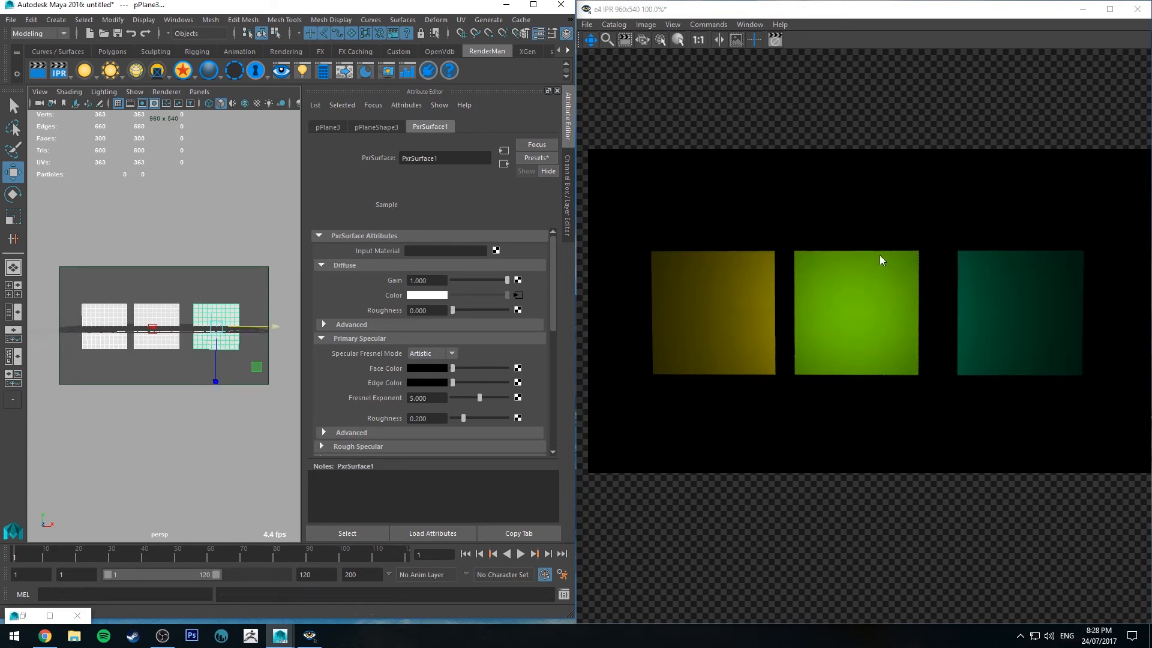
pyautogui.moveTo(279, 311)
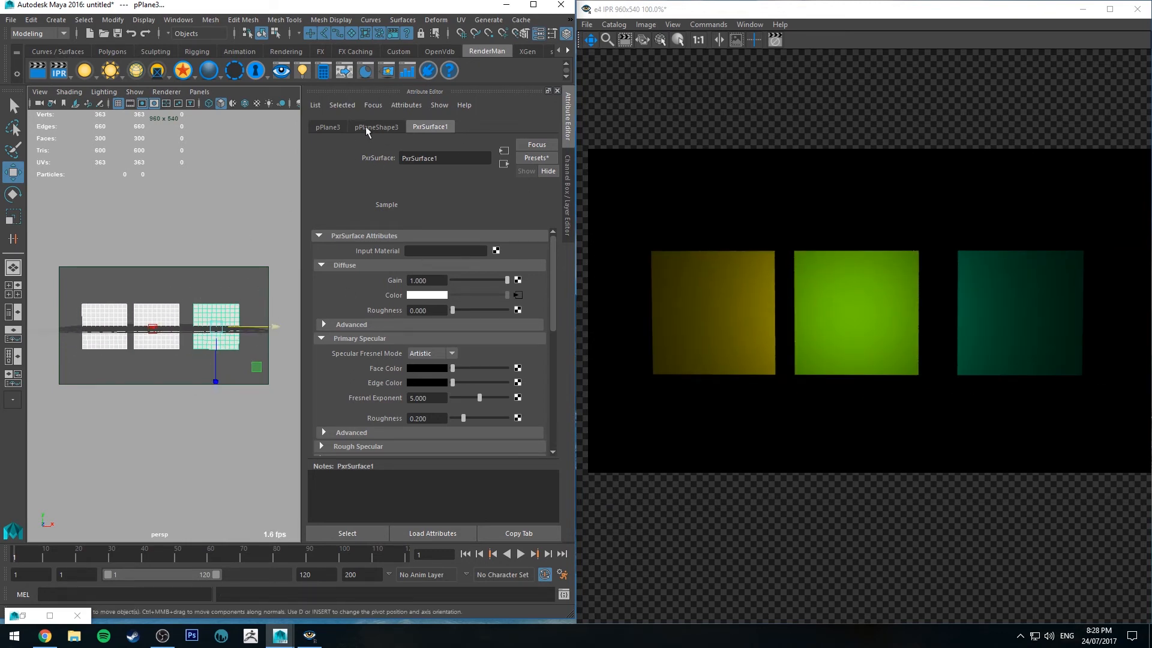
pyautogui.click(438, 126)
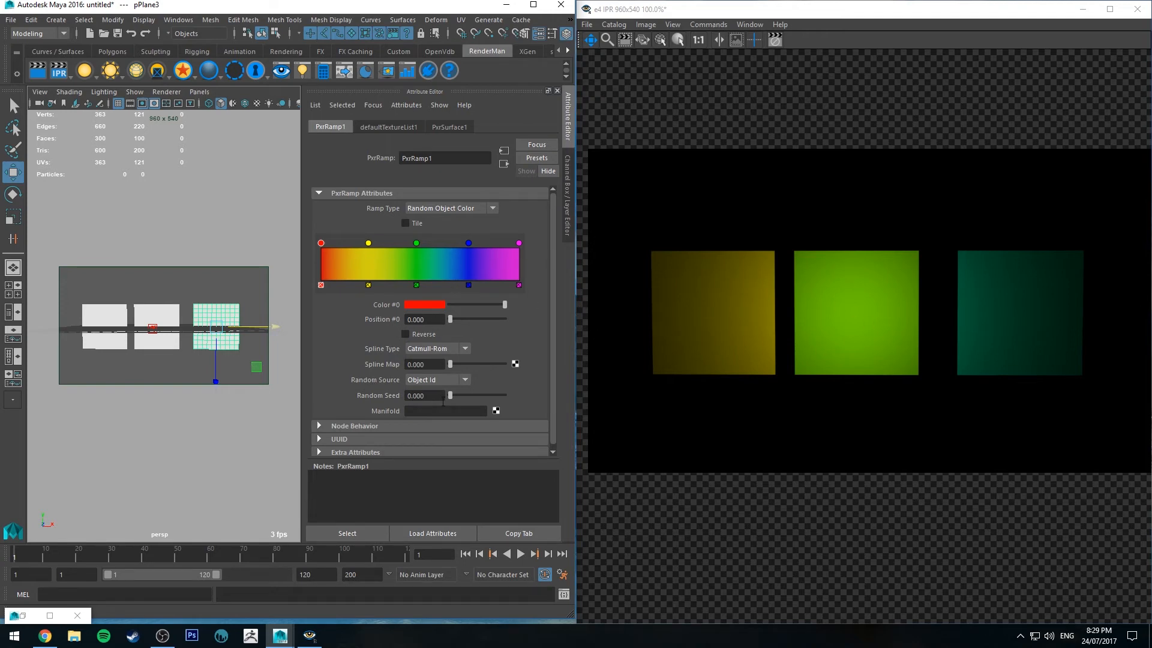
pyautogui.moveTo(450, 397)
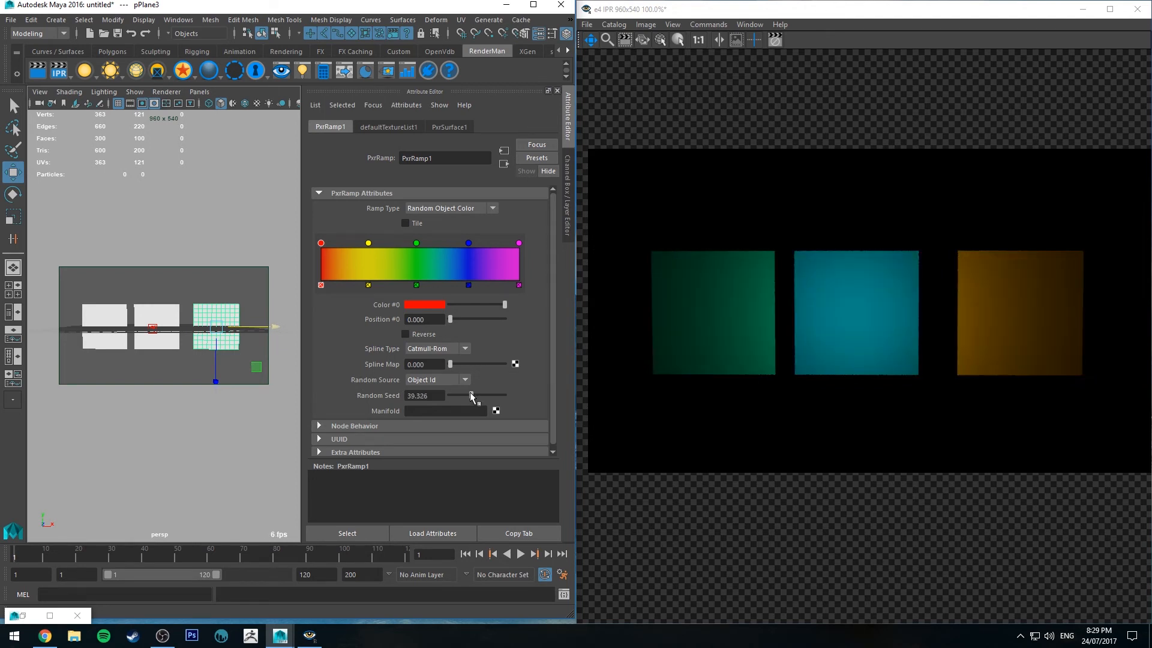
pyautogui.moveTo(215, 406)
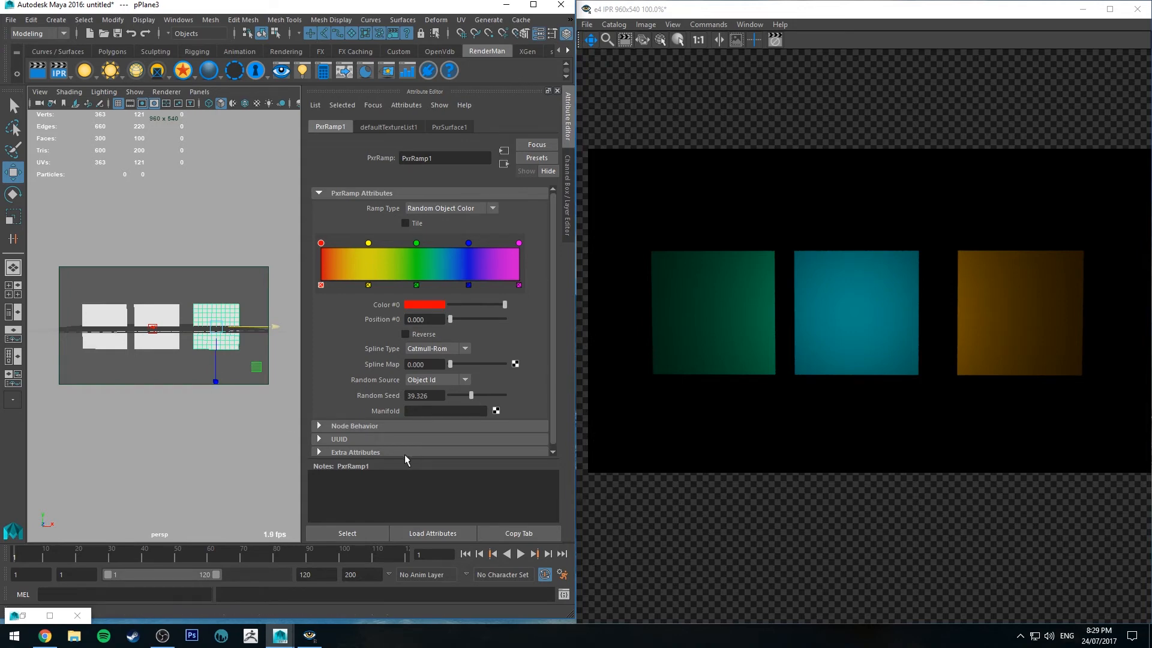
pyautogui.moveTo(360, 411)
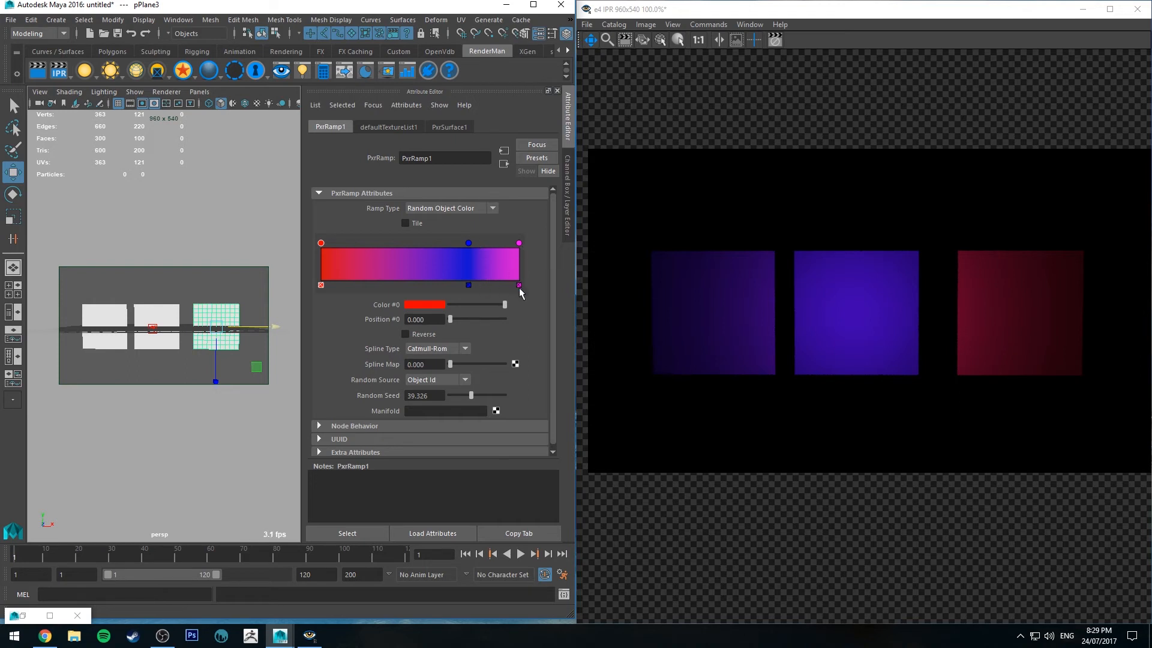
# - Remove the magenta stop and set Spline Type to None for a hard red-blue split
pyautogui.click(518, 242)
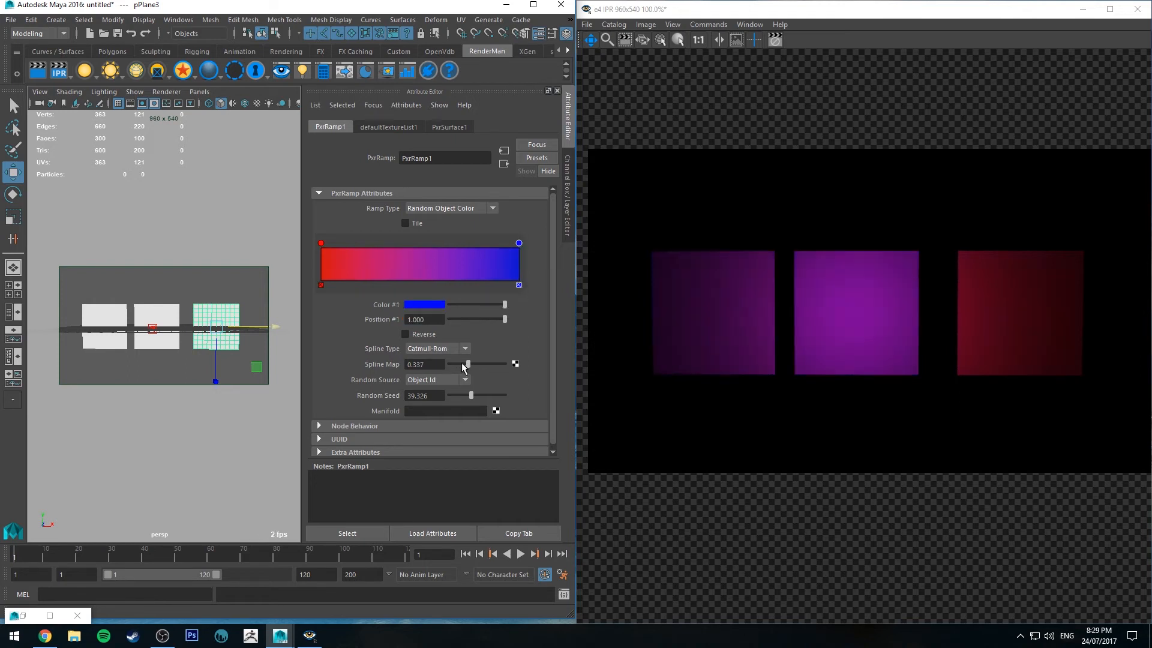
pyautogui.click(437, 348)
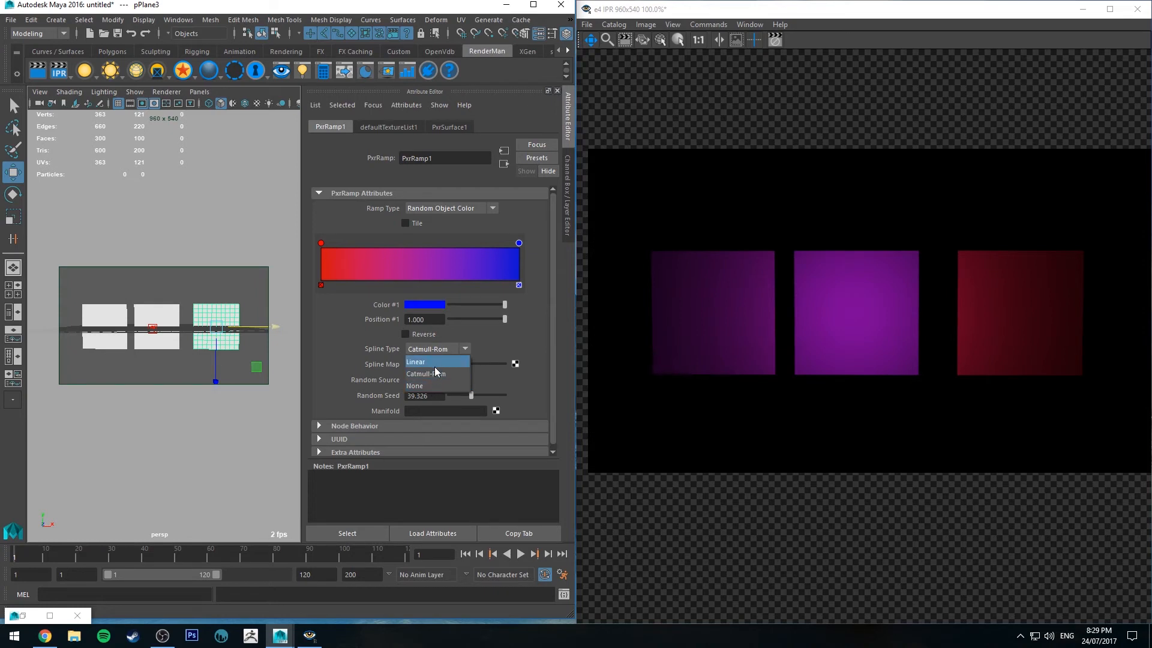
pyautogui.click(414, 385)
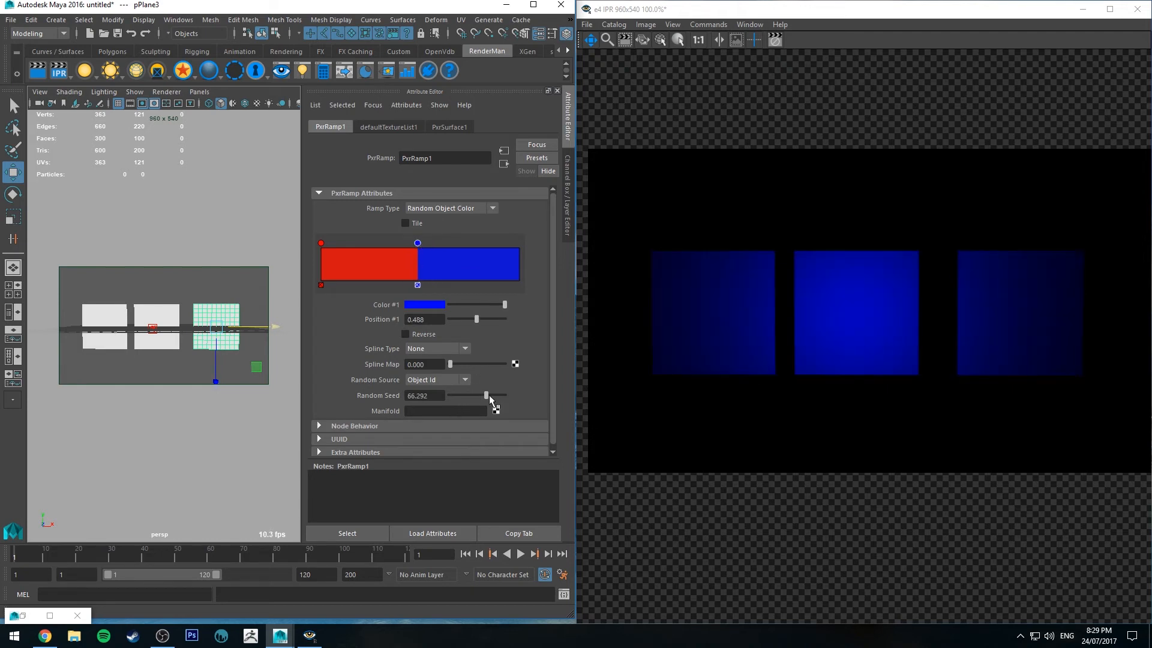
# - Try Catmull-Rom blending, then set Spline Type back to None
pyautogui.click(466, 348)
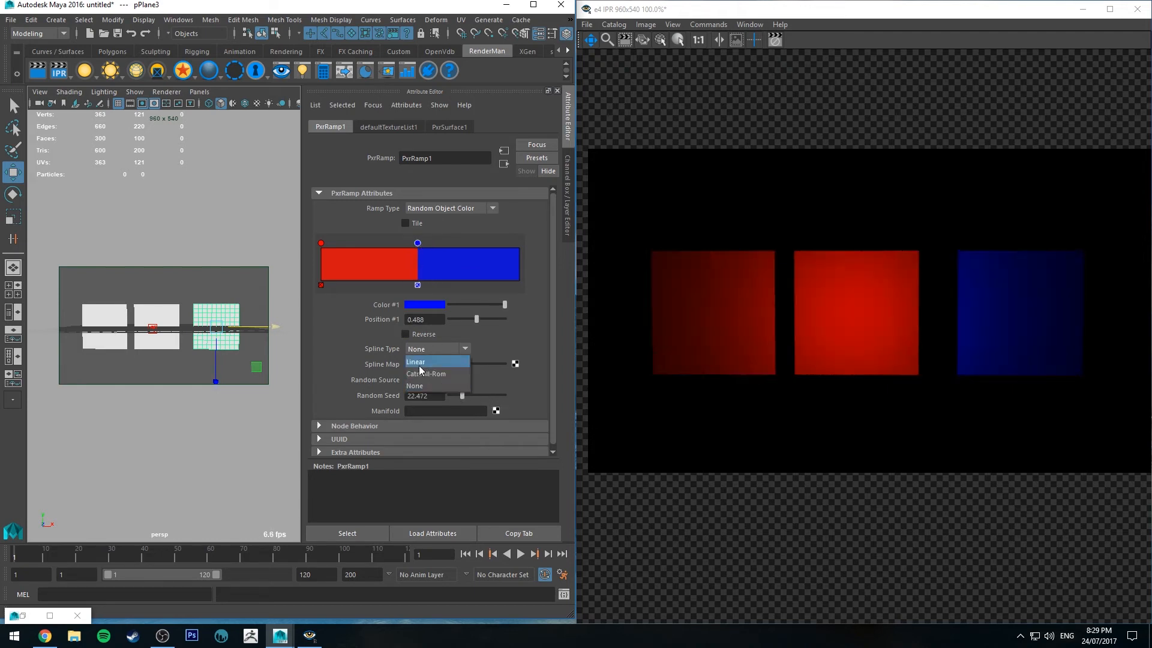
pyautogui.click(426, 373)
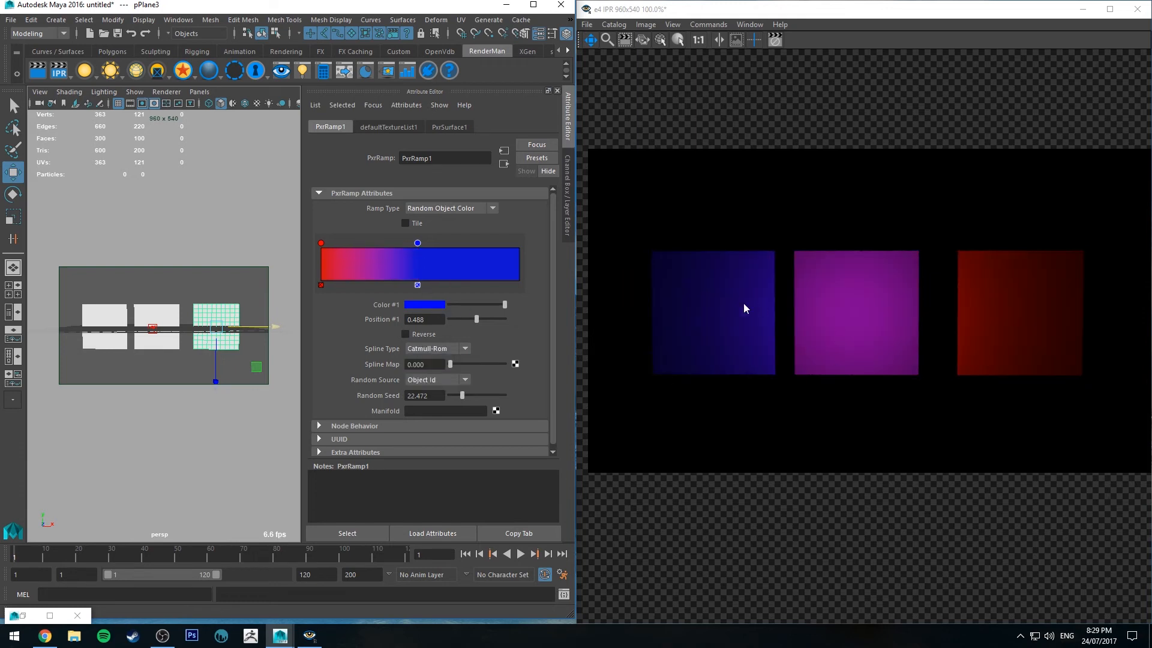
pyautogui.moveTo(418, 375)
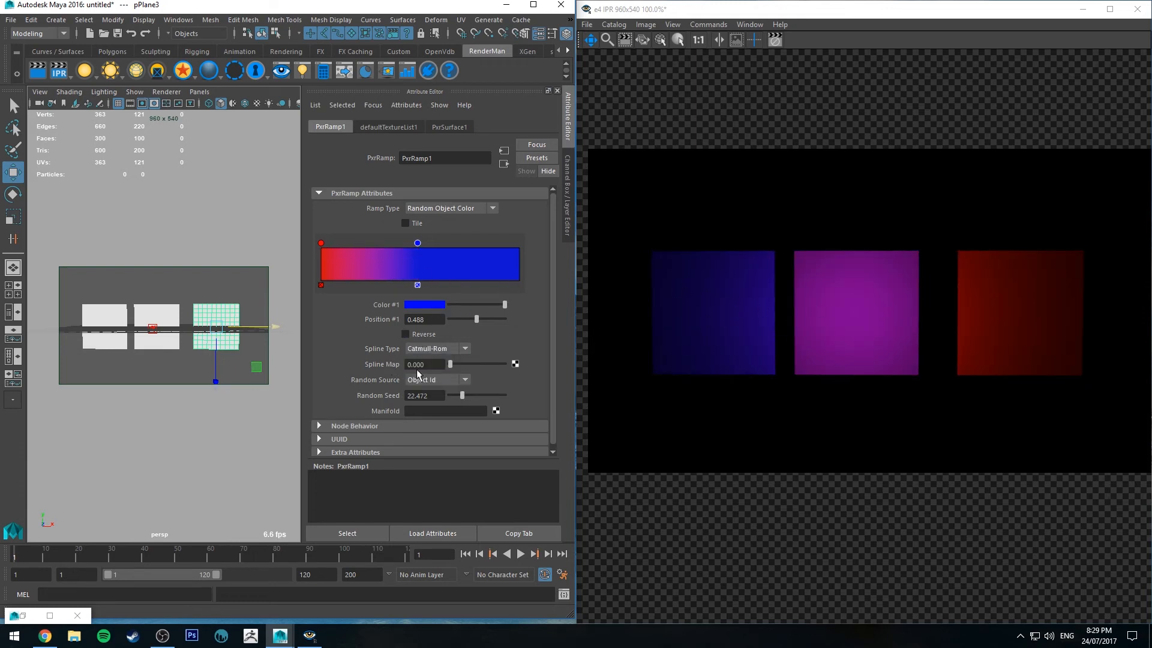
pyautogui.click(436, 348)
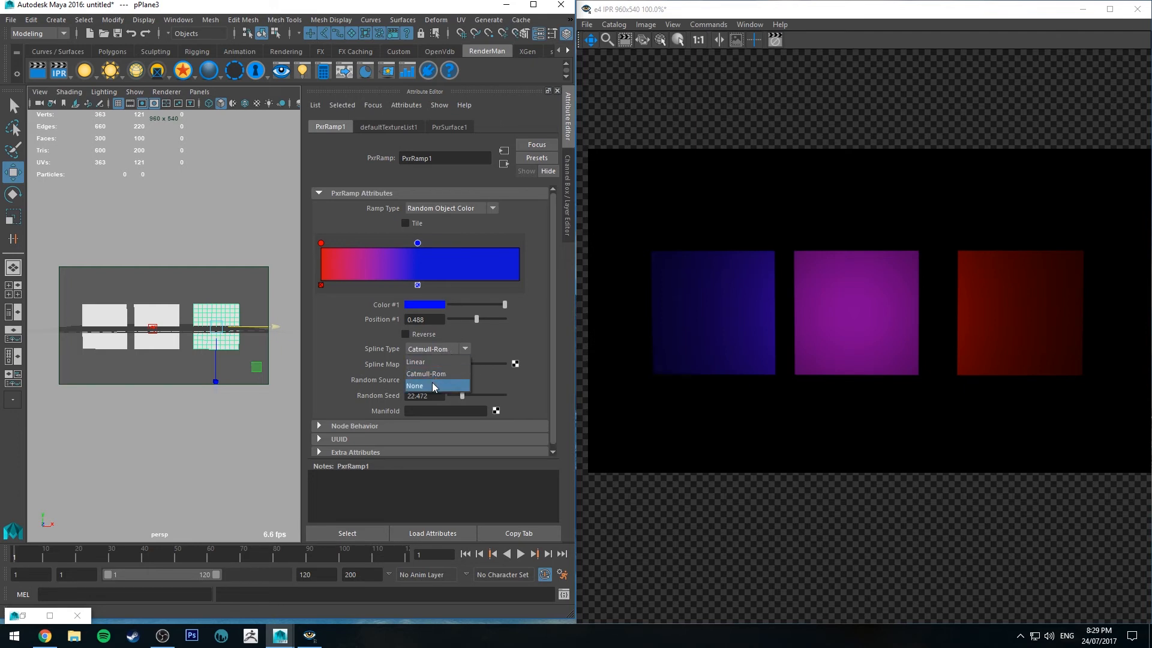
pyautogui.click(415, 386)
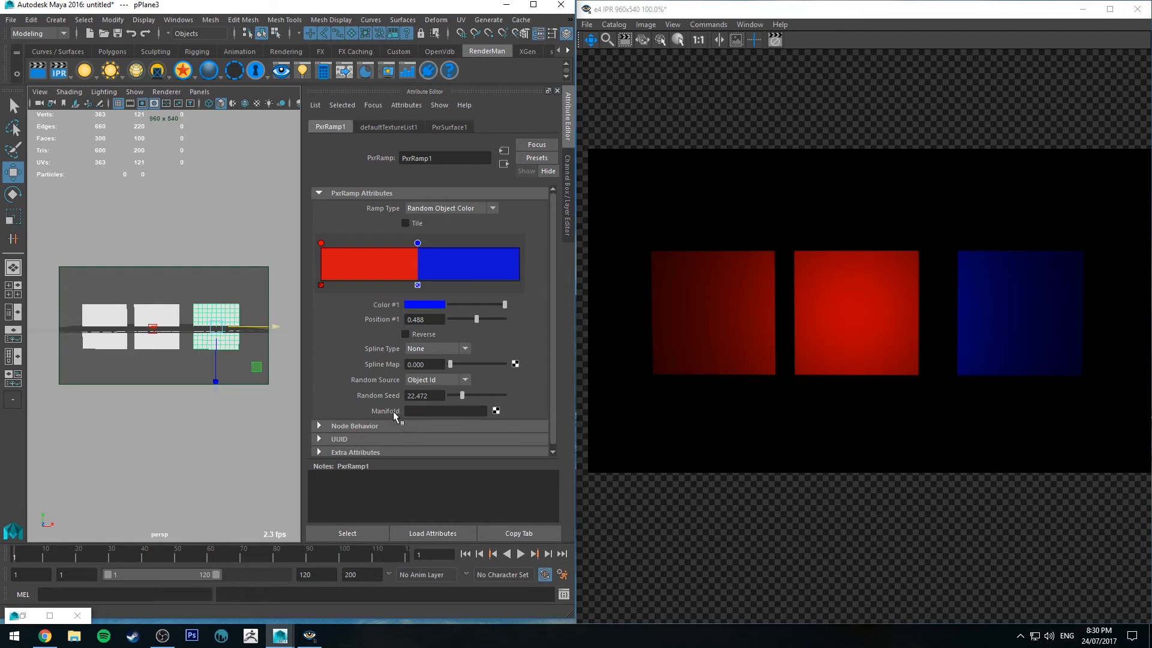
pyautogui.moveTo(387, 416)
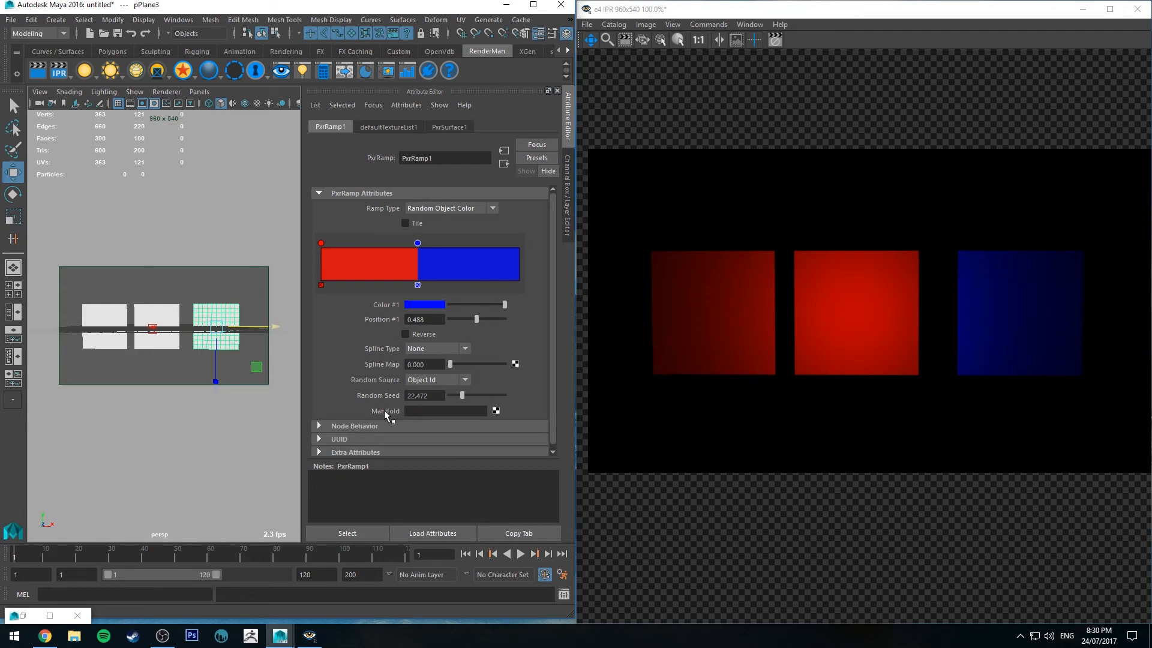
pyautogui.moveTo(381, 422)
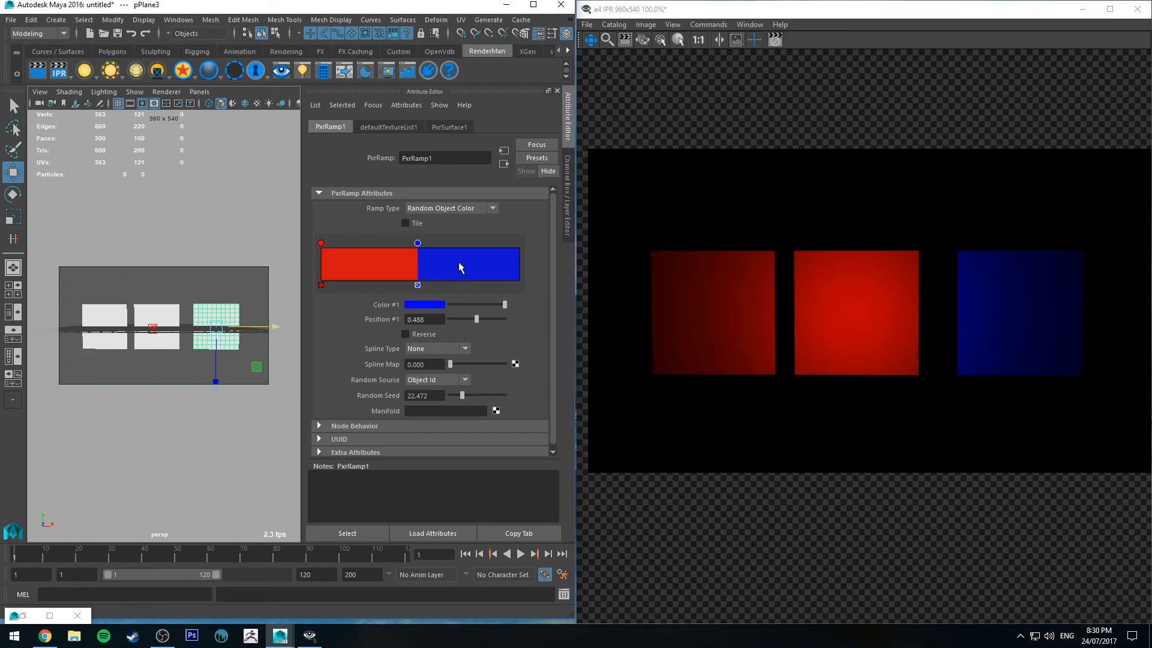
pyautogui.moveTo(142, 322)
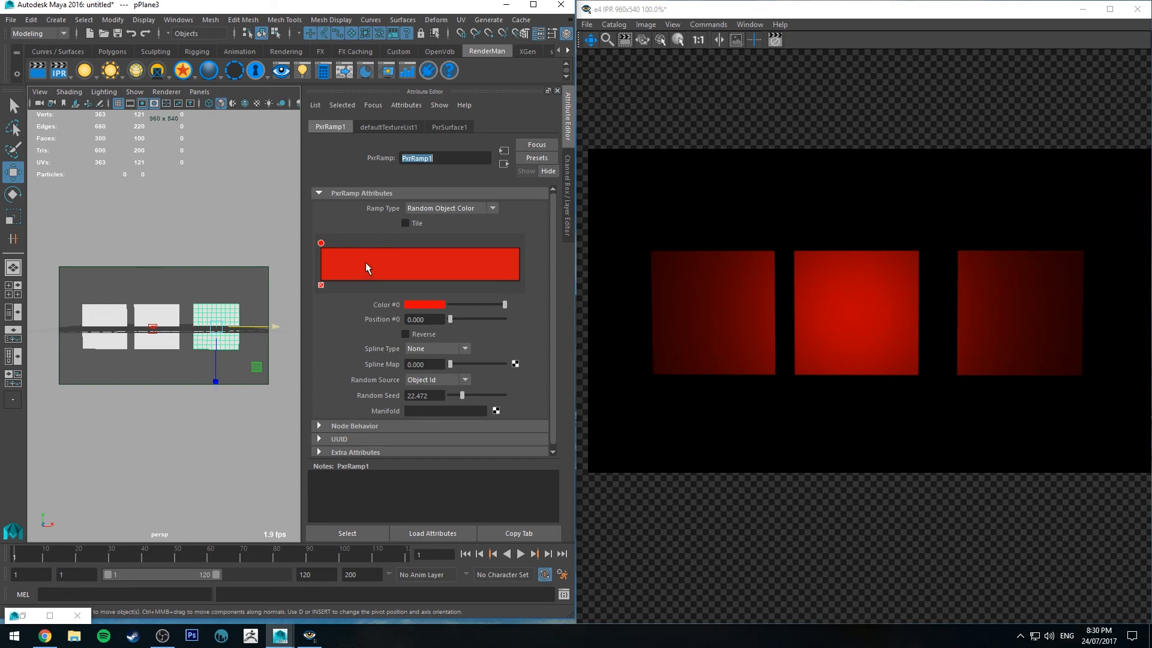
pyautogui.moveTo(411, 266)
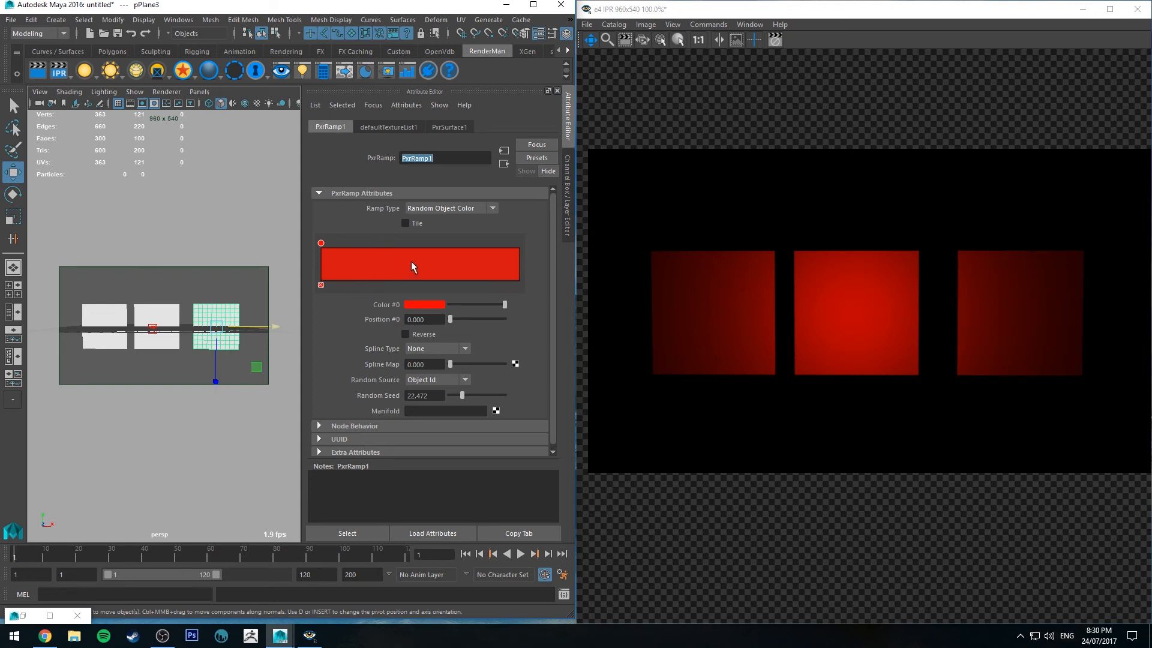
pyautogui.moveTo(425, 289)
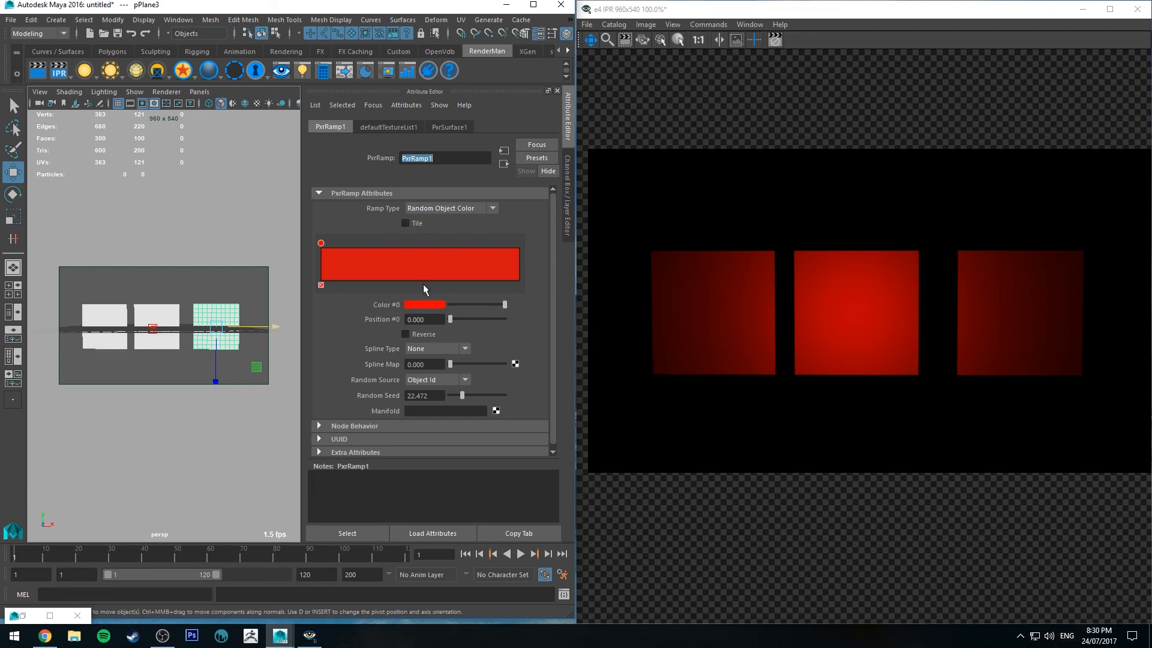
# - Make Color #0 black, add a white stop at position 1, and set Spline Type to Catmull-Rom
pyautogui.click(425, 303)
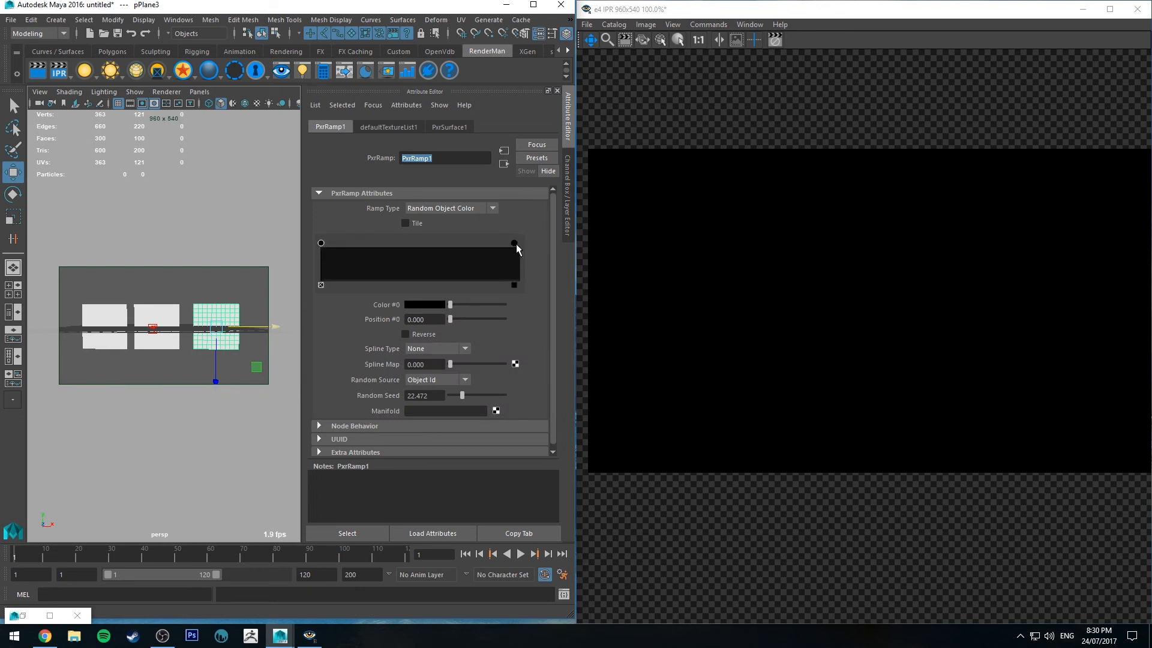
pyautogui.click(425, 303)
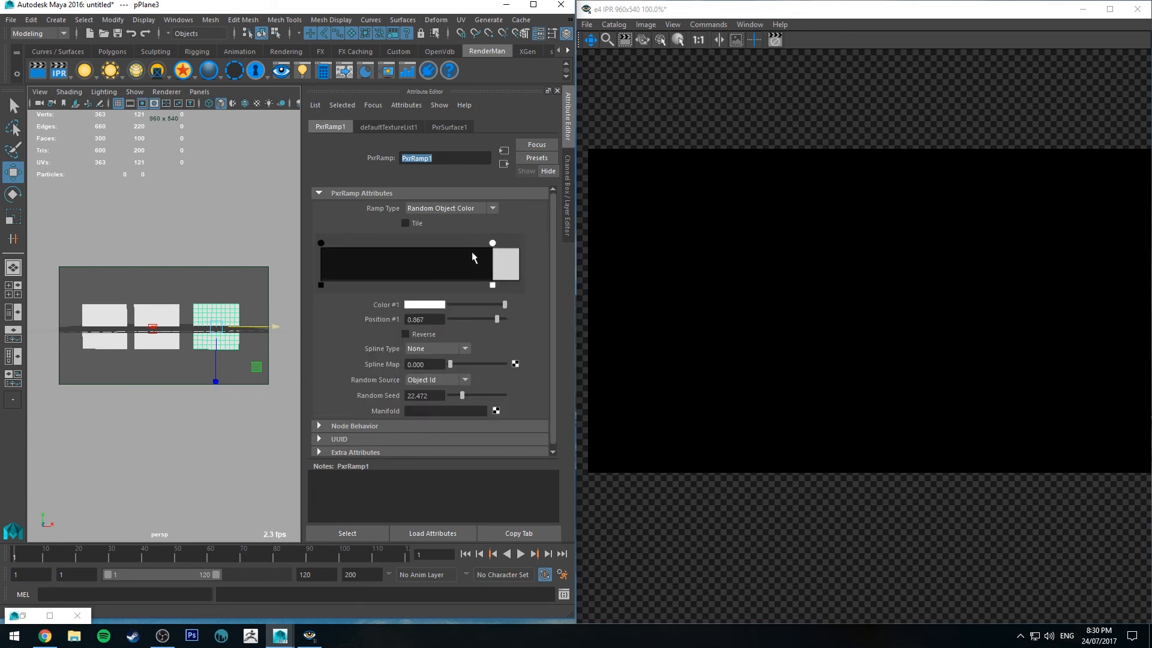
pyautogui.click(434, 348)
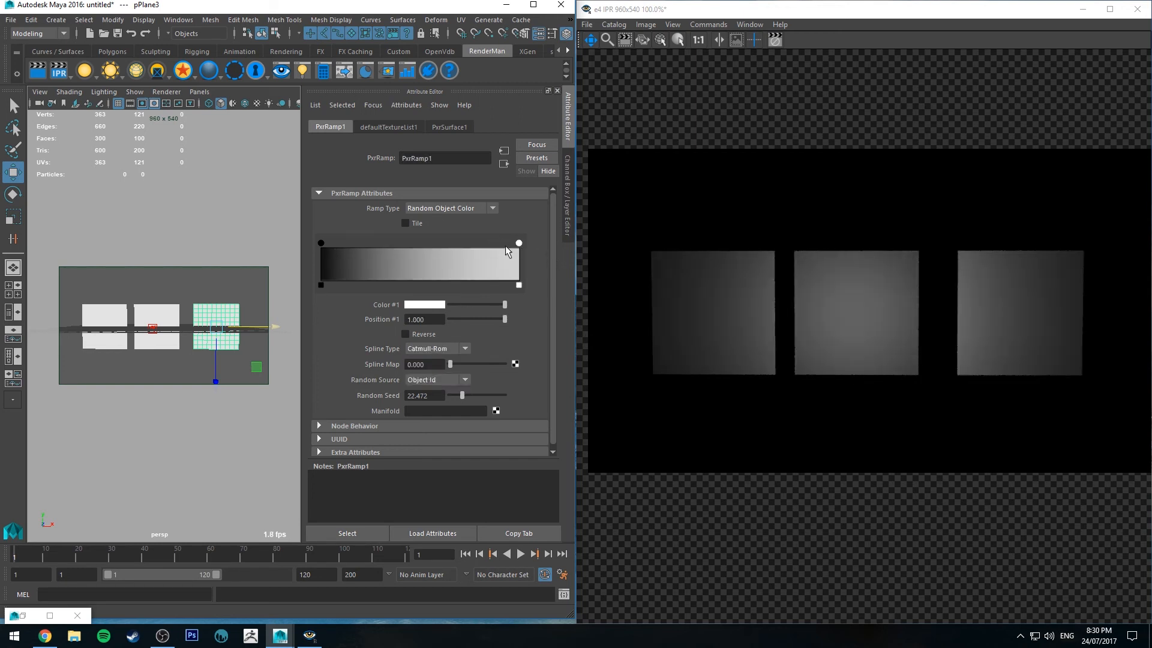
pyautogui.moveTo(471, 200)
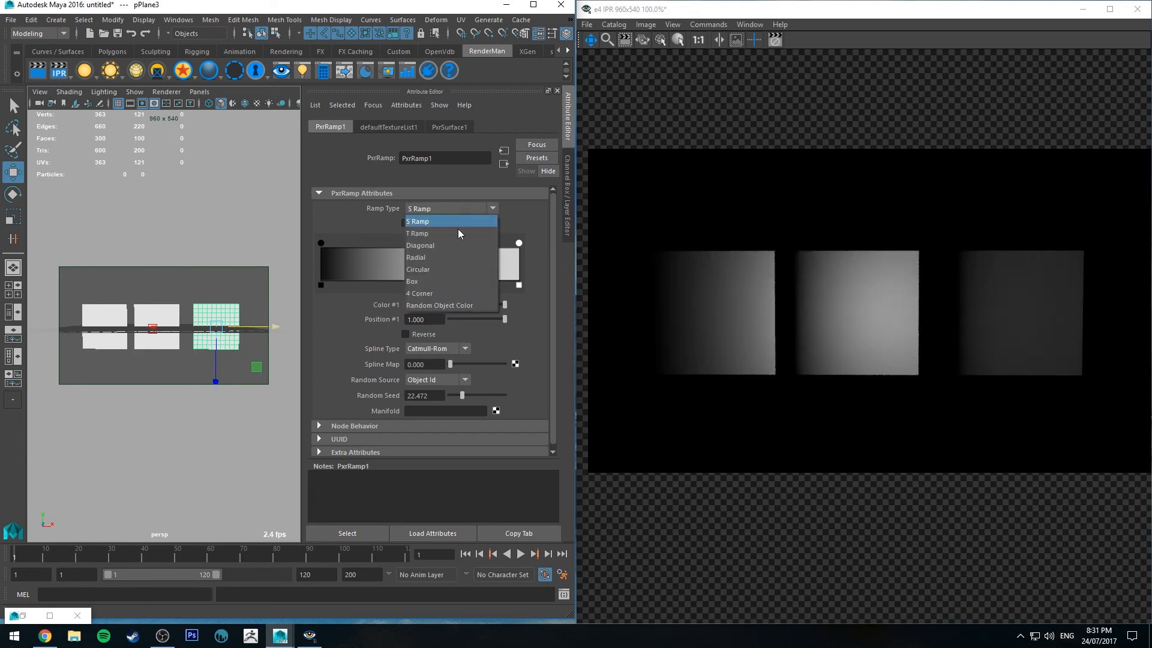
# - Set the Ramp Type to T Ramp for a vertical black-to-white gradient
pyautogui.click(416, 233)
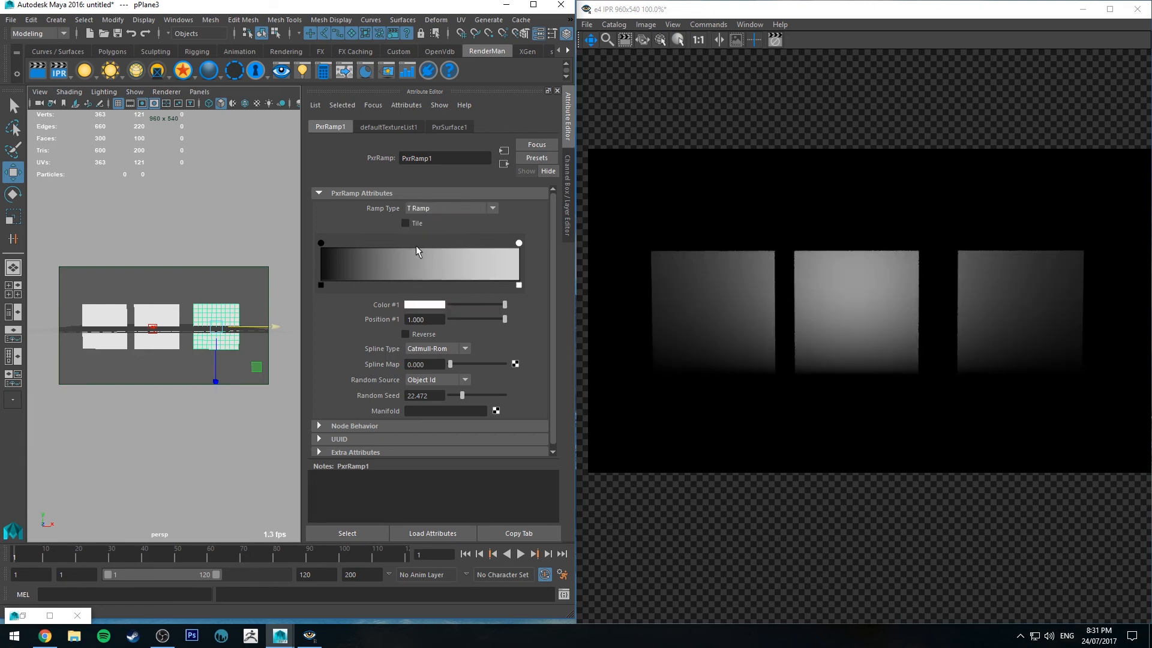
pyautogui.moveTo(181, 249)
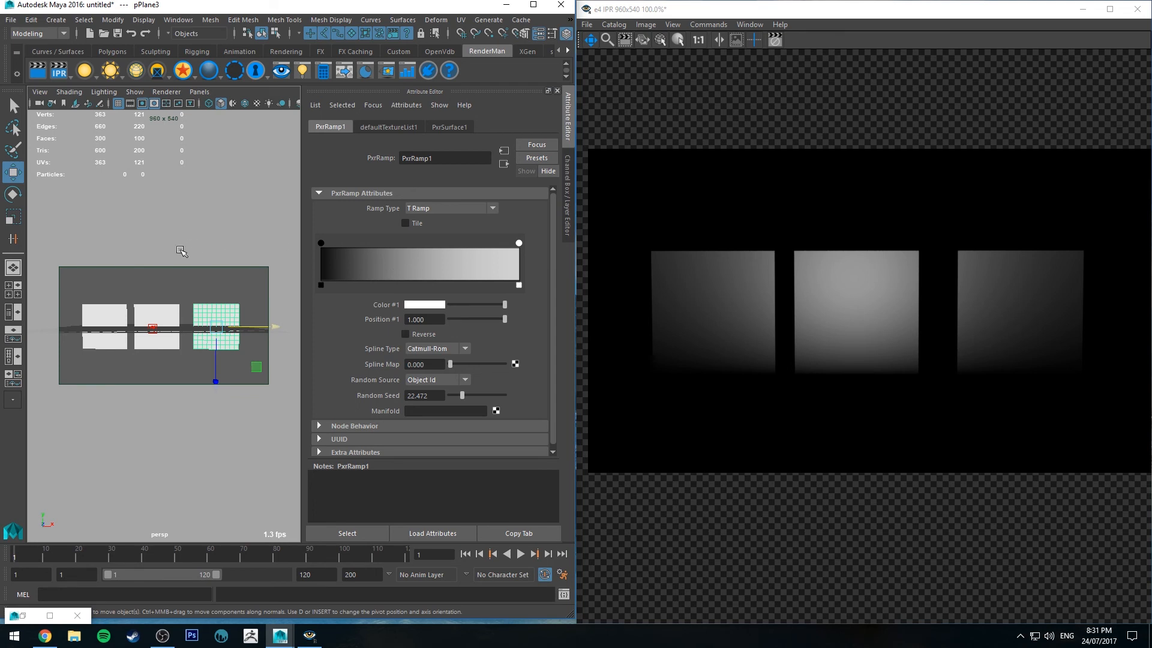
pyautogui.moveTo(181, 249)
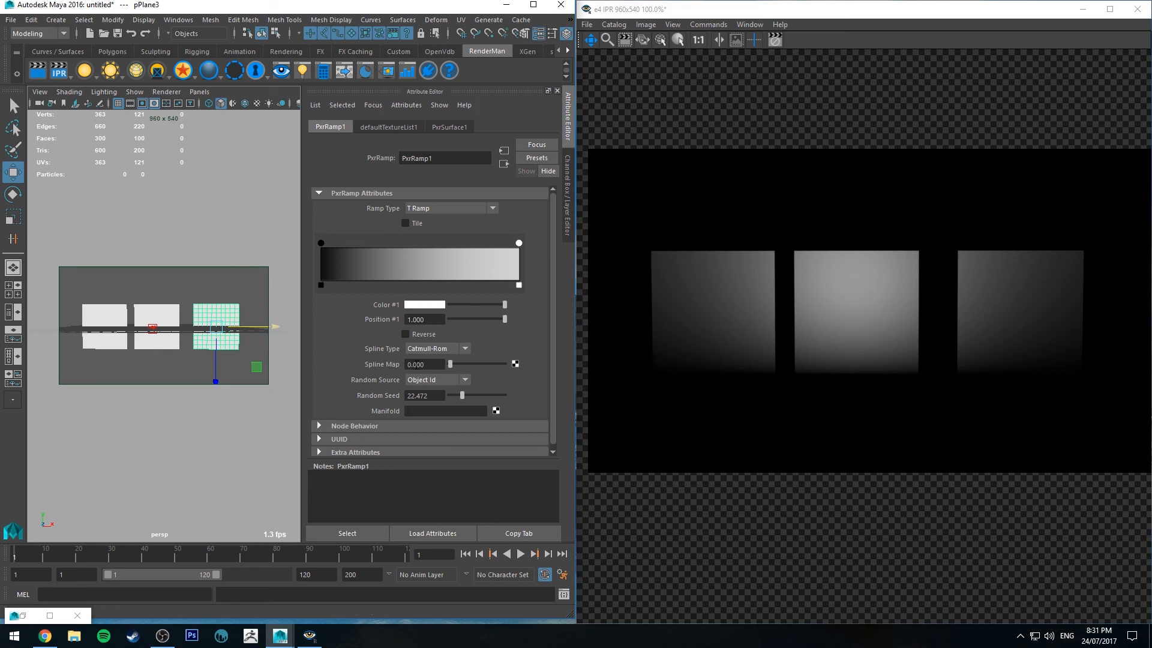
pyautogui.moveTo(371, 368)
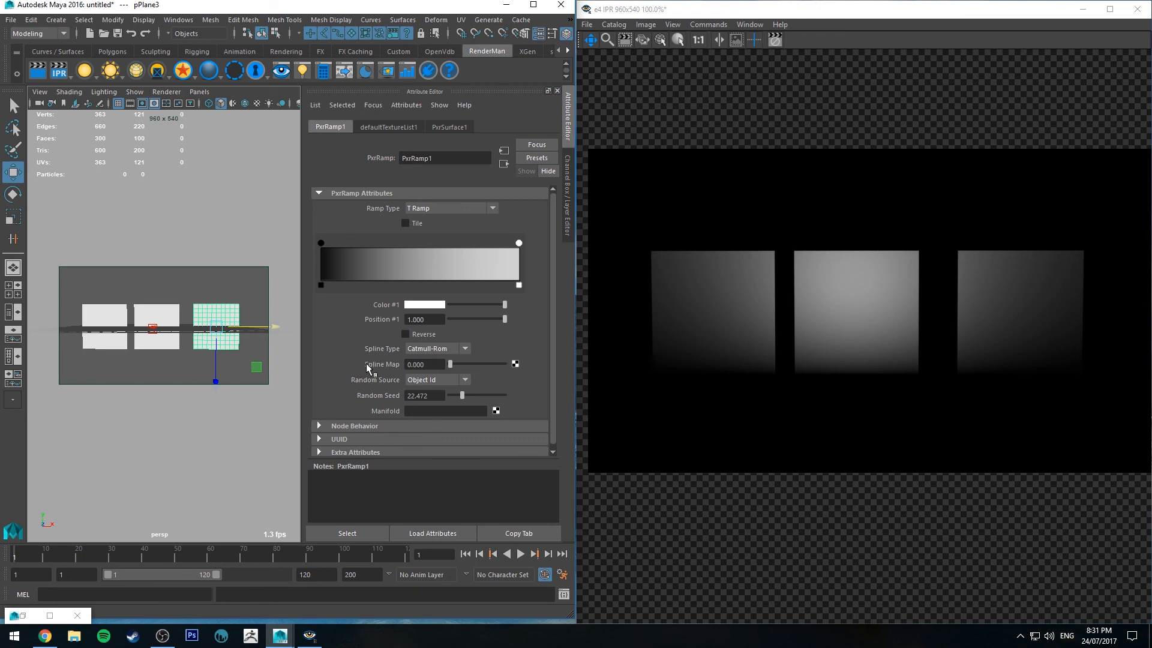
pyautogui.moveTo(374, 370)
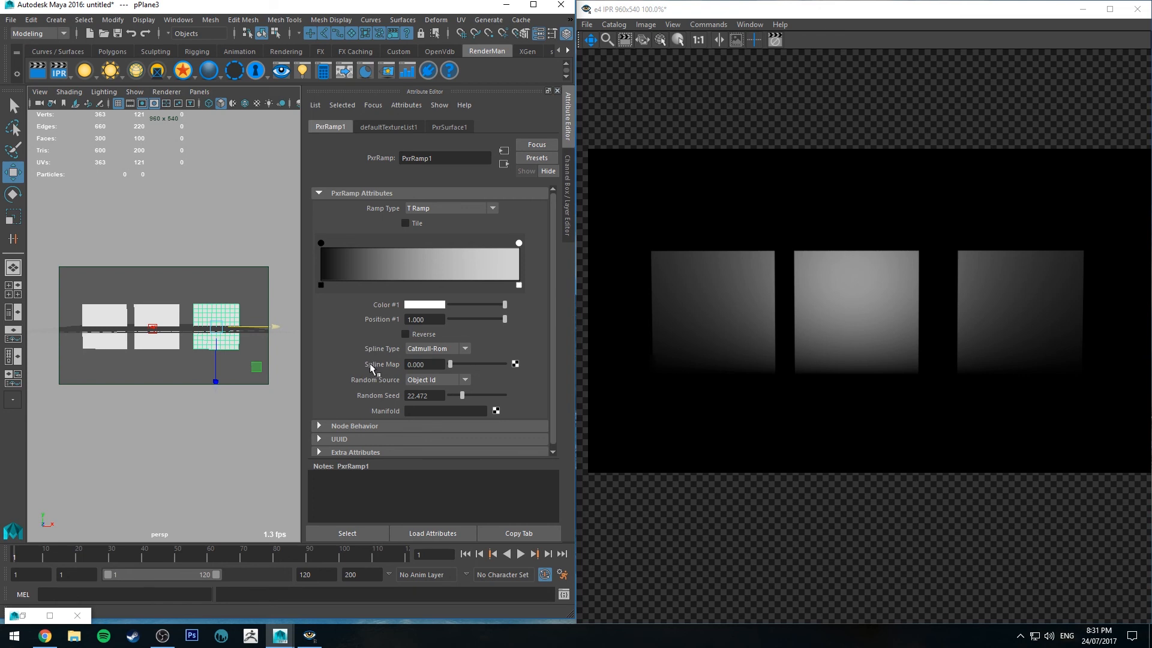
pyautogui.moveTo(153, 412)
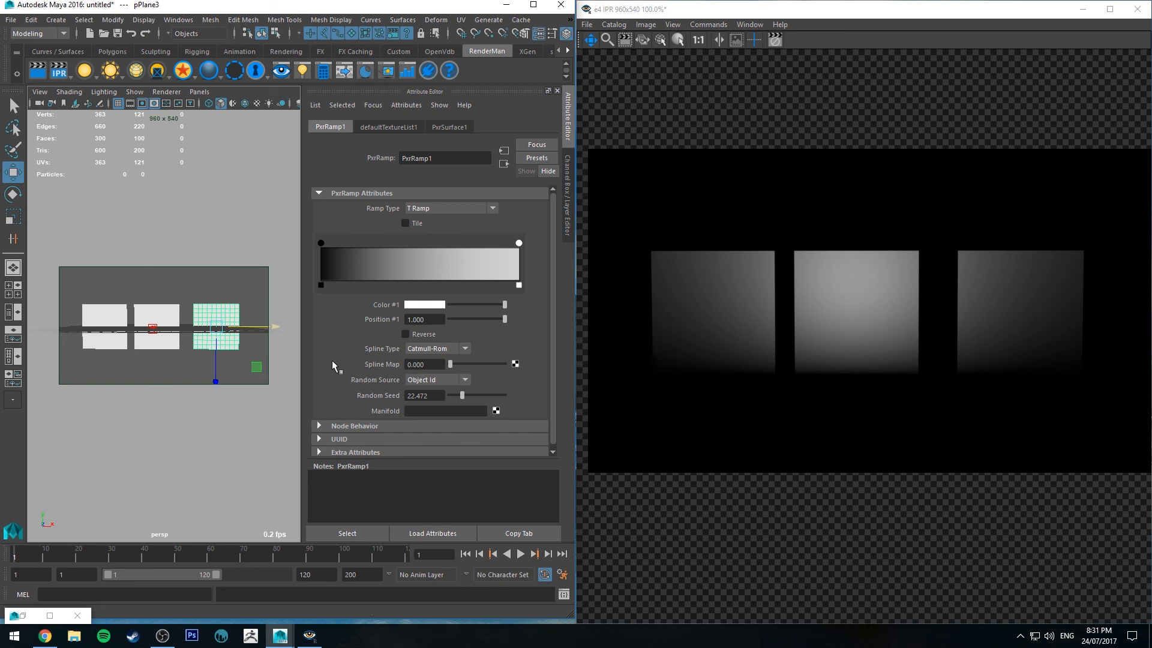
pyautogui.moveTo(347, 355)
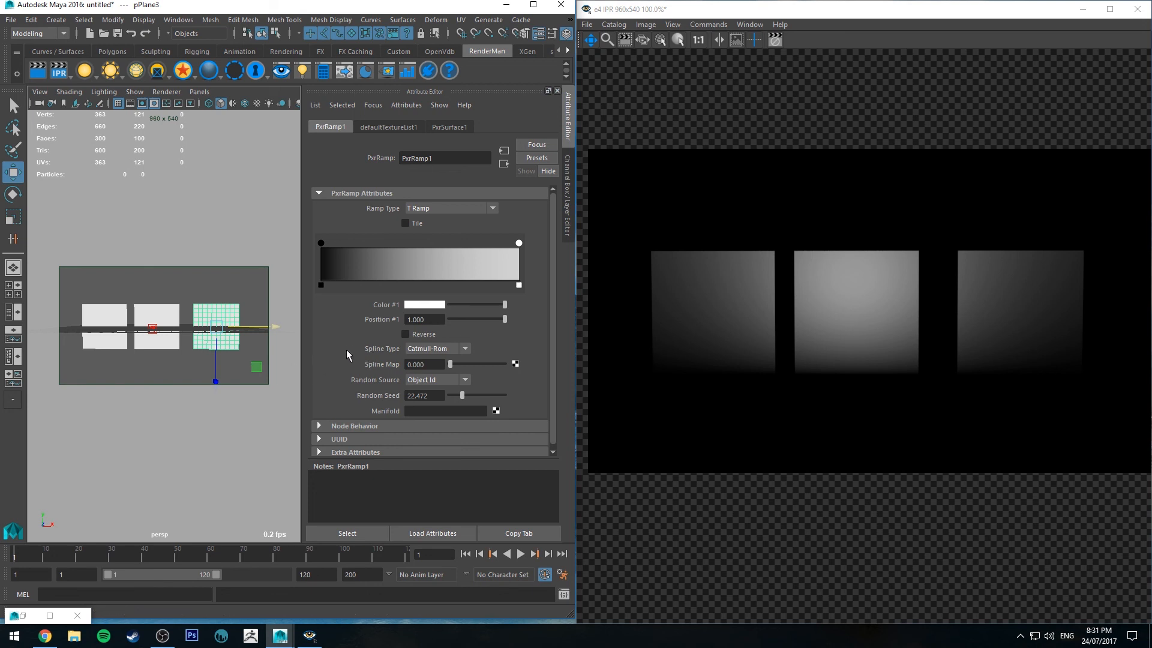